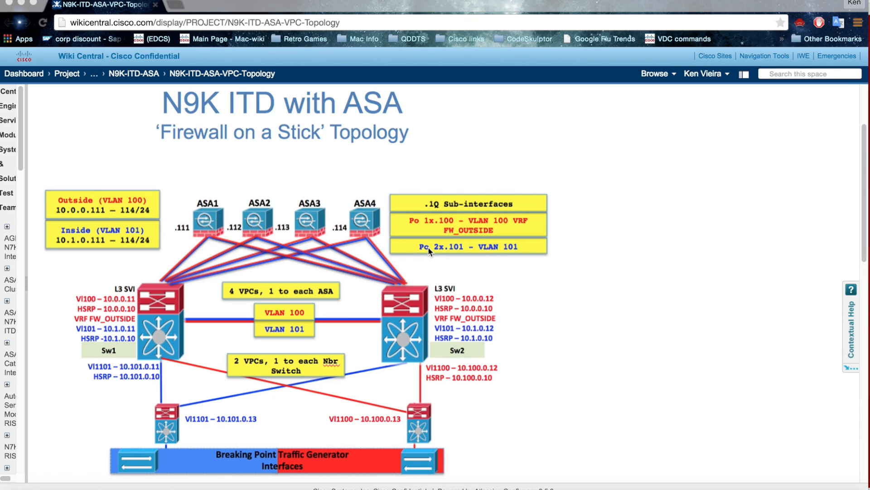
mouse_move(126, 153)
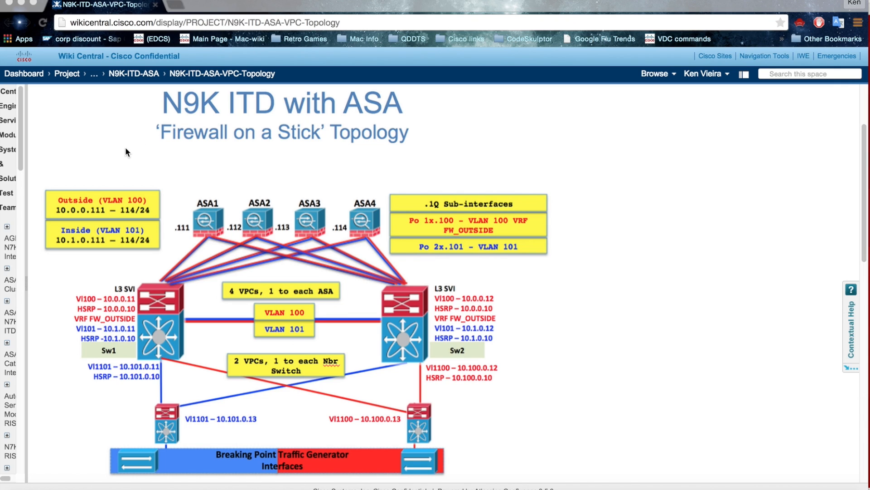
mouse_move(255, 138)
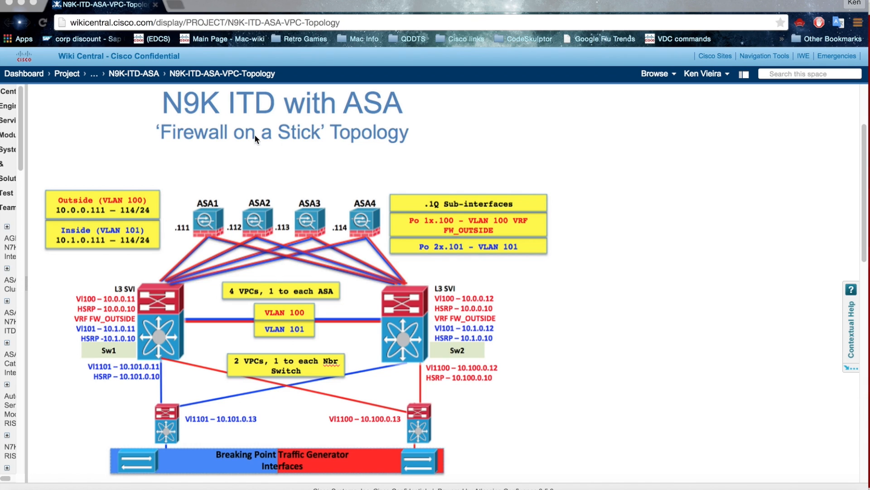
mouse_move(268, 195)
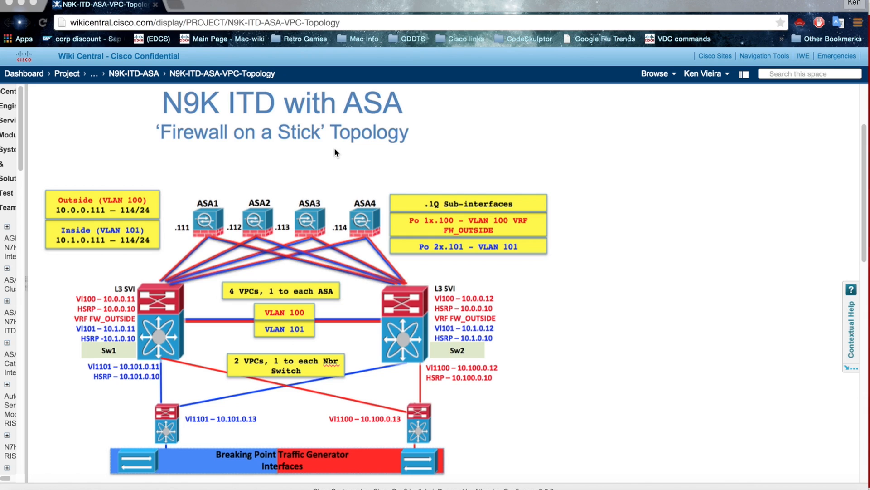
mouse_move(297, 139)
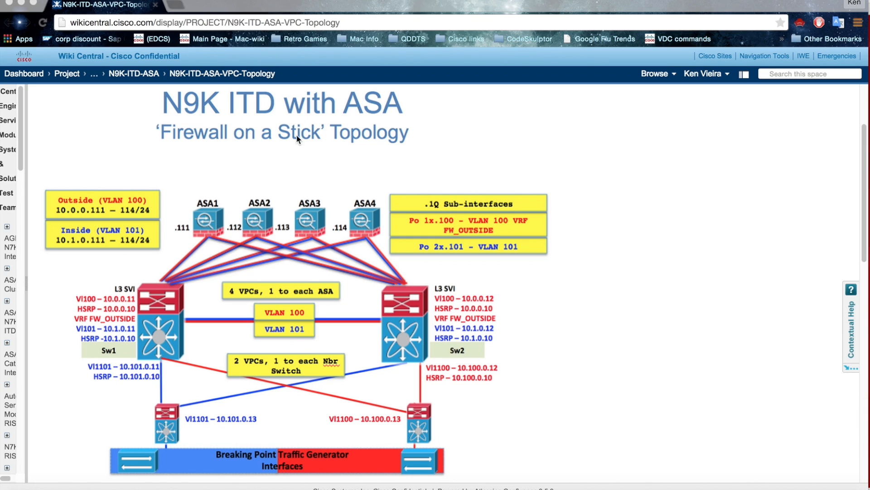
mouse_move(292, 465)
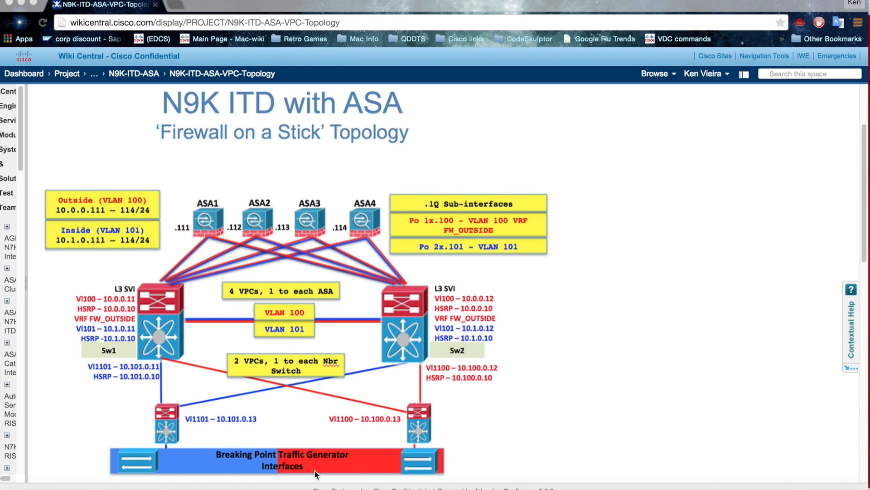
mouse_move(169, 425)
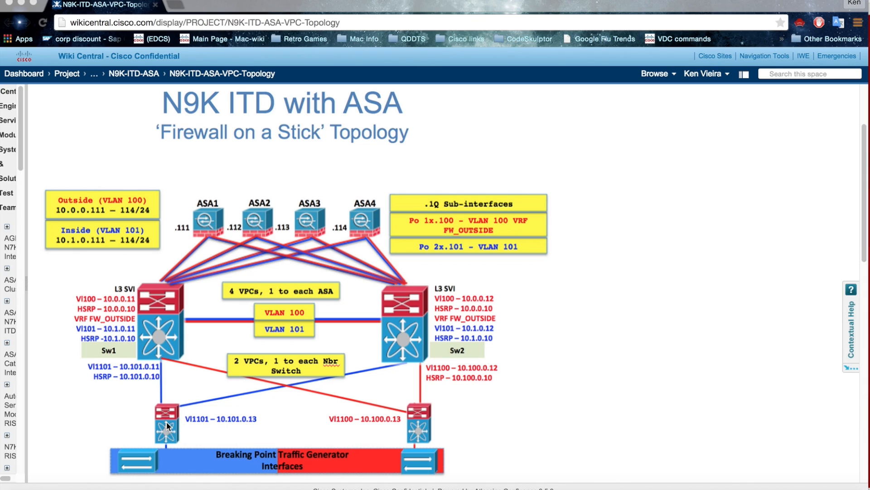
mouse_move(162, 359)
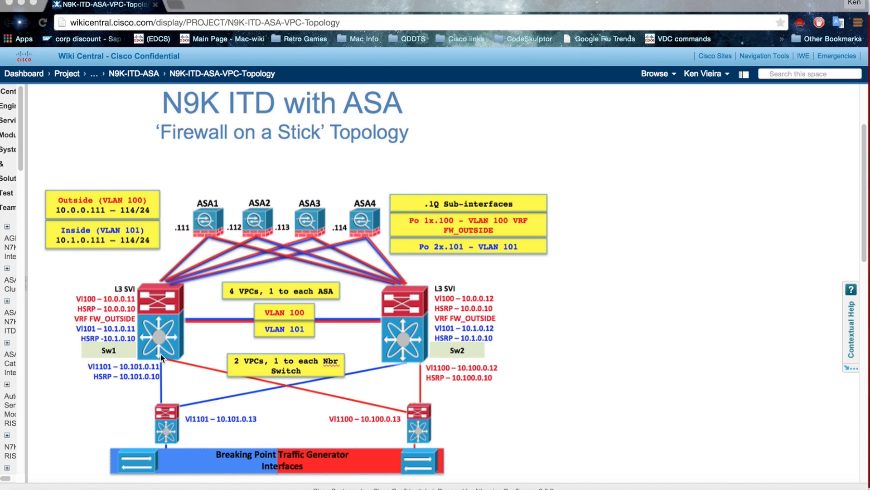
mouse_move(171, 334)
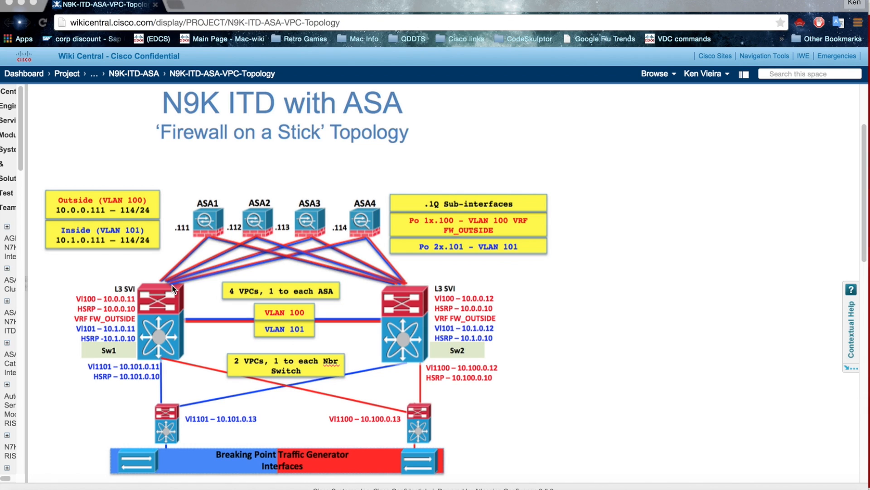
mouse_move(210, 222)
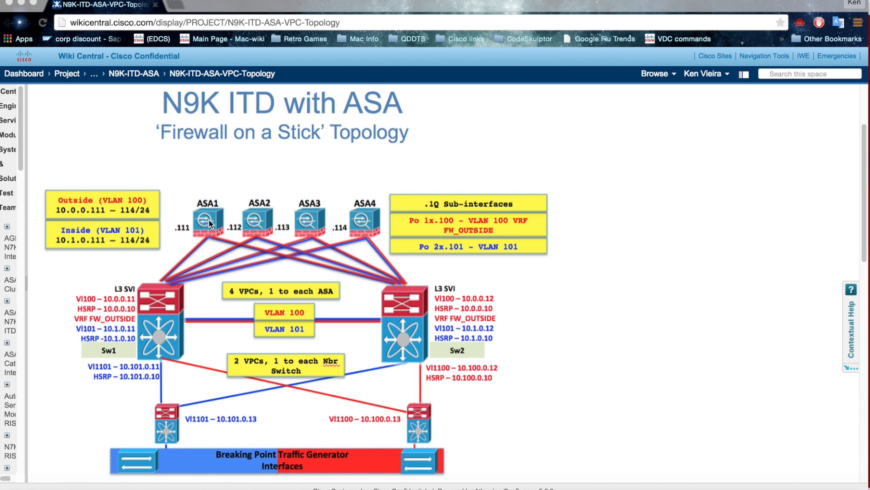
mouse_move(305, 225)
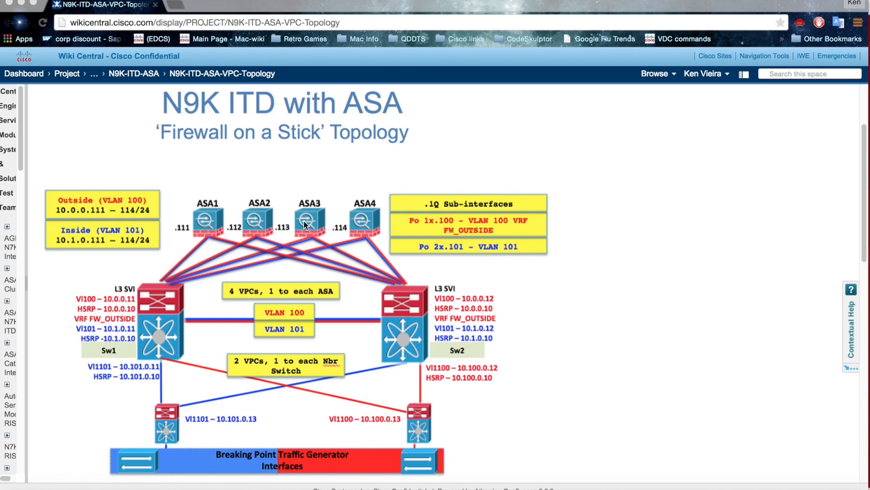
mouse_move(210, 227)
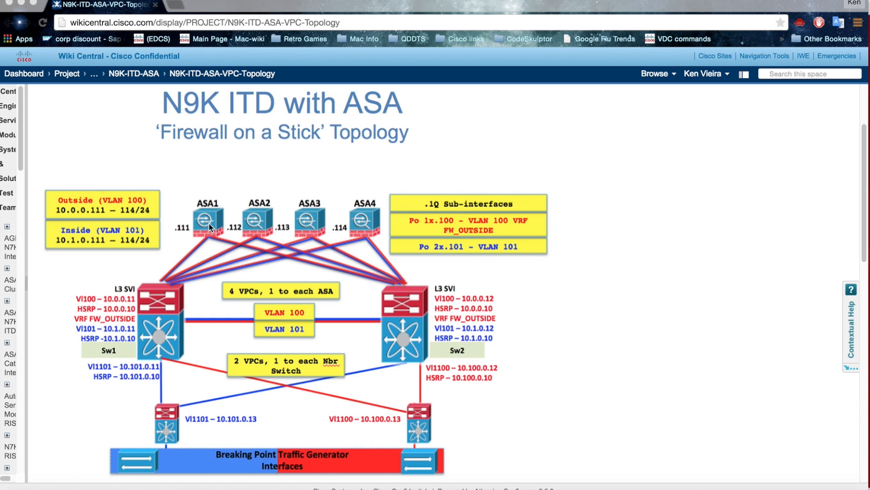
mouse_move(411, 376)
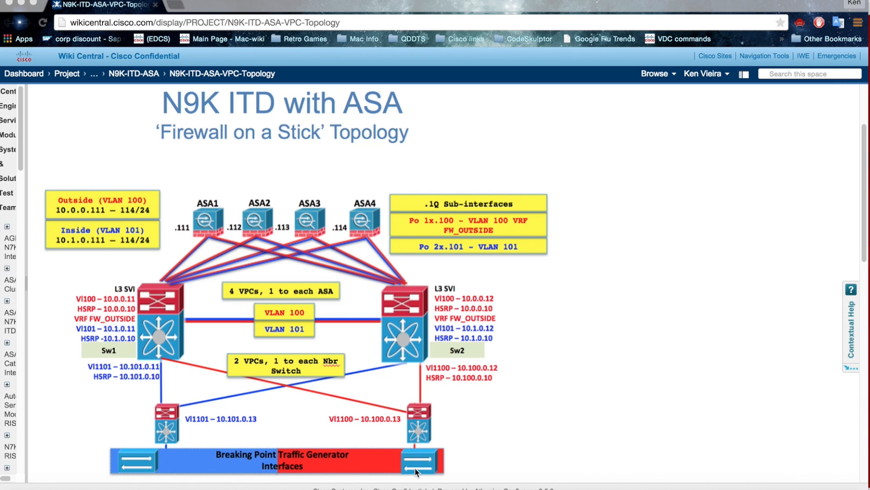
mouse_move(434, 463)
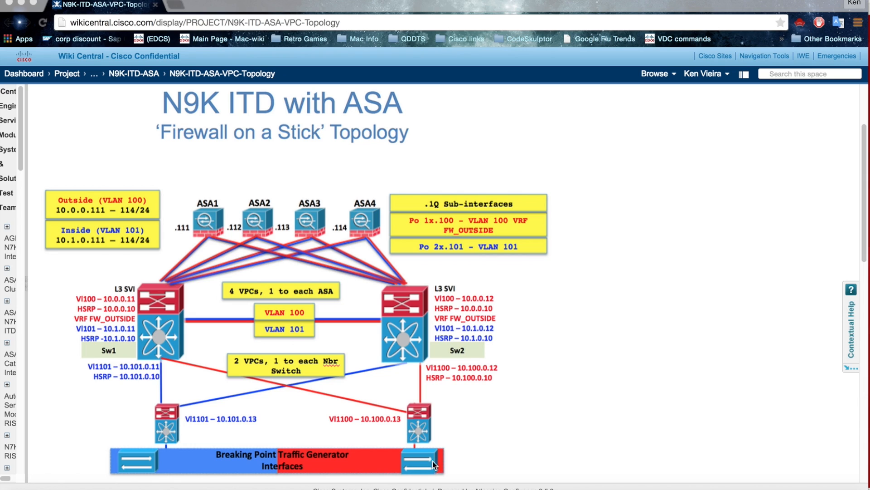
mouse_move(259, 239)
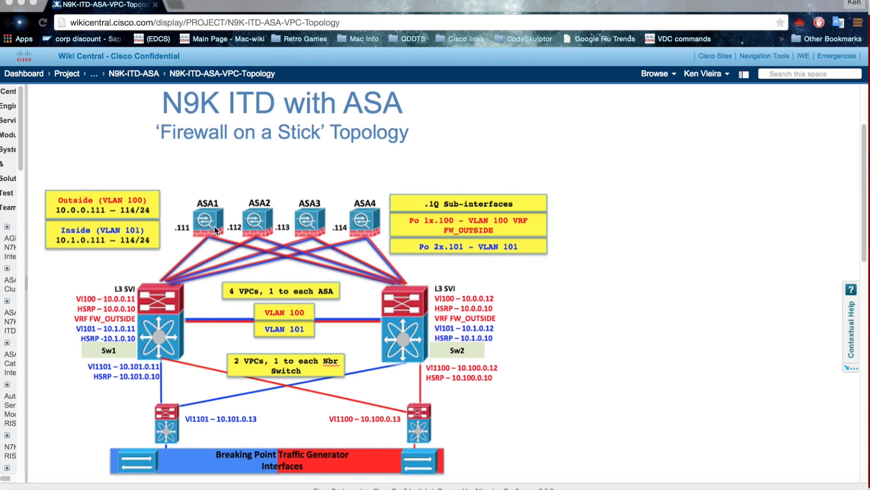
mouse_move(190, 313)
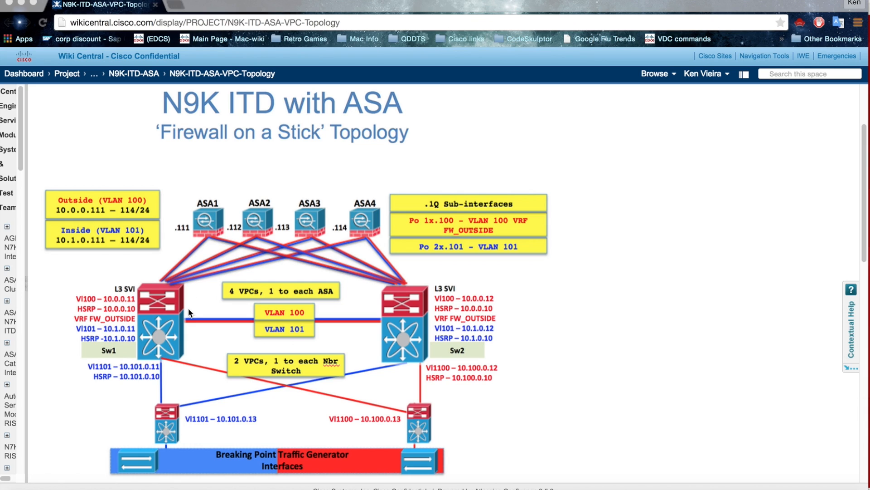
mouse_move(233, 253)
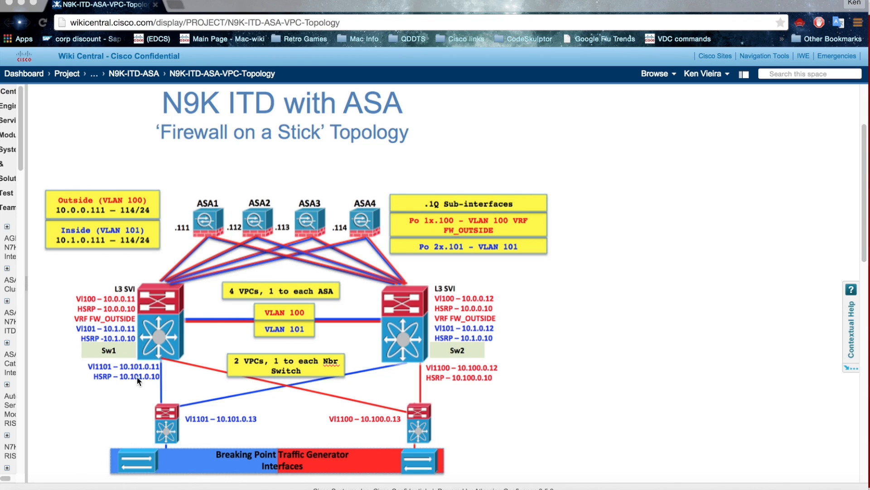
mouse_move(185, 301)
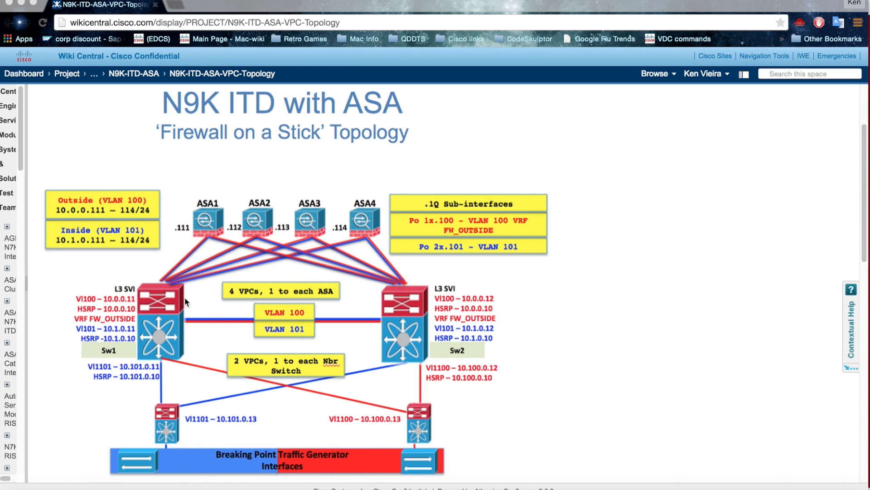
mouse_move(411, 368)
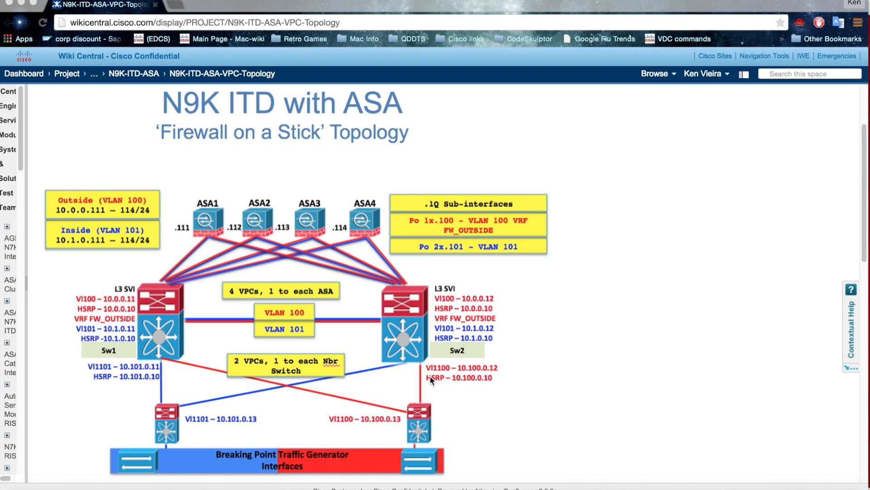
mouse_move(484, 472)
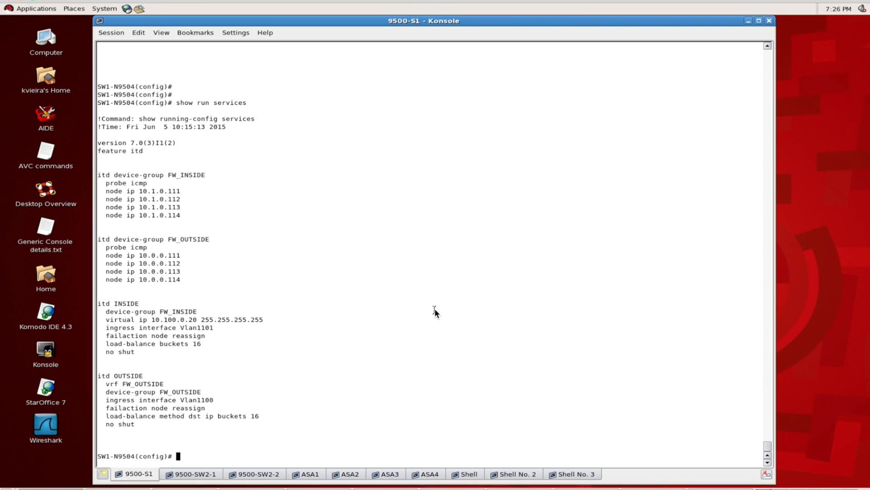
mouse_move(384, 109)
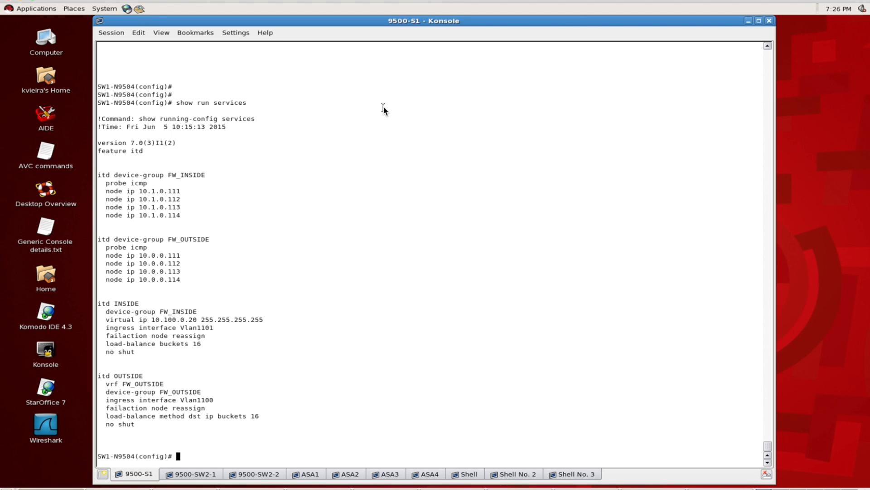
mouse_move(364, 148)
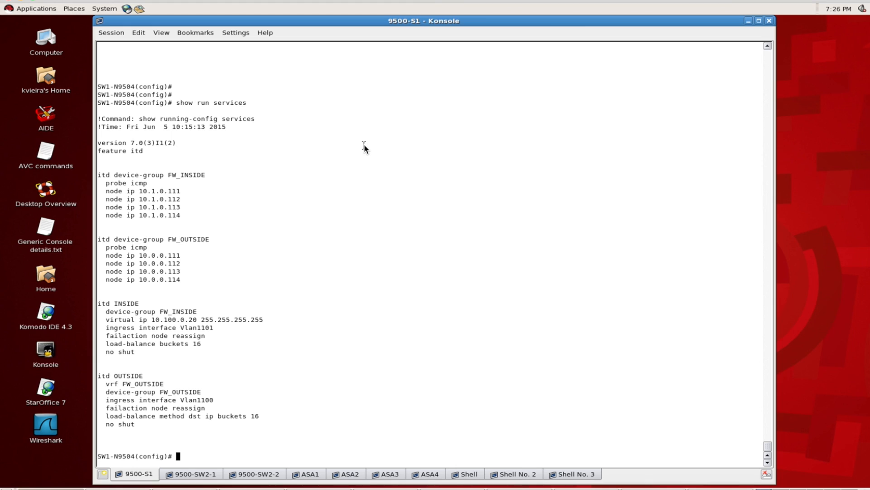
mouse_move(295, 147)
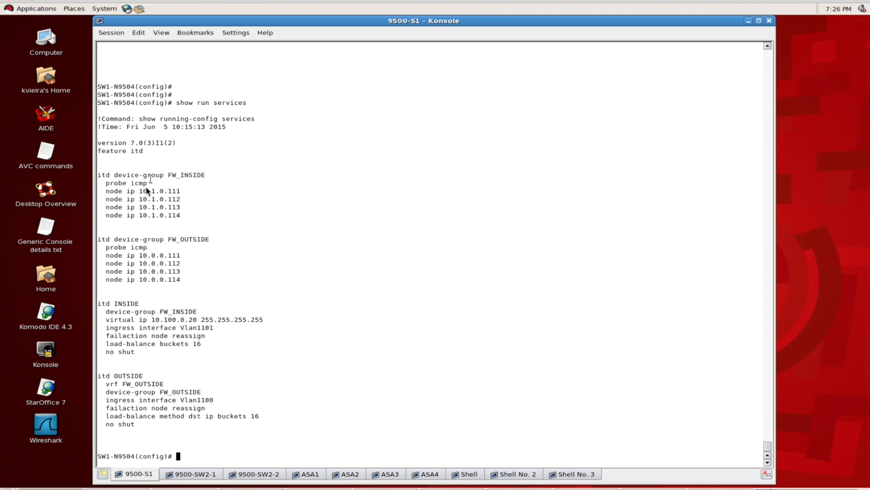
mouse_move(119, 188)
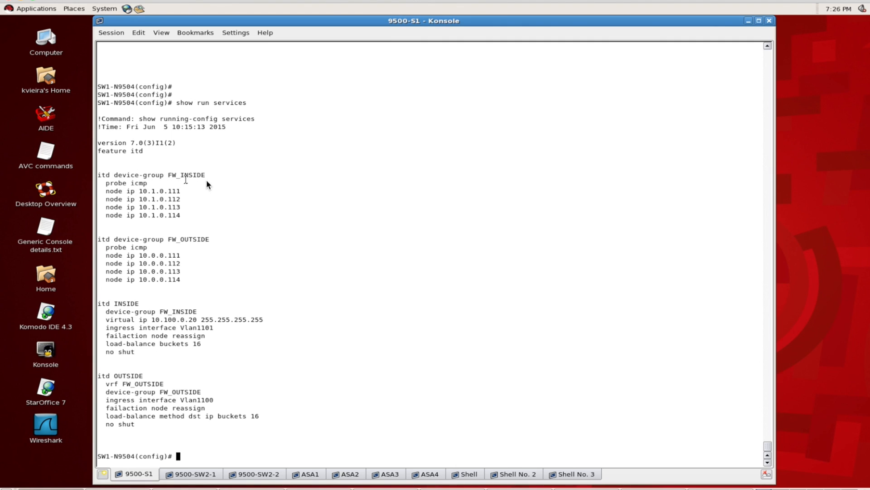
mouse_move(109, 251)
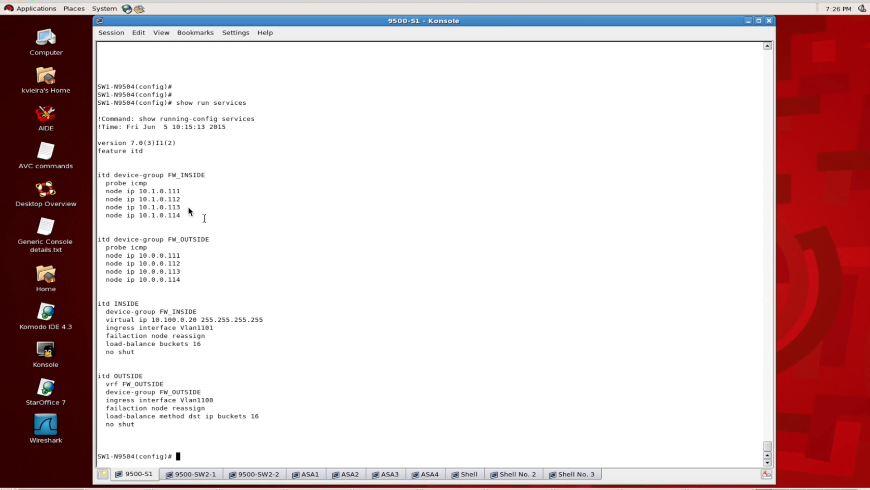
mouse_move(109, 185)
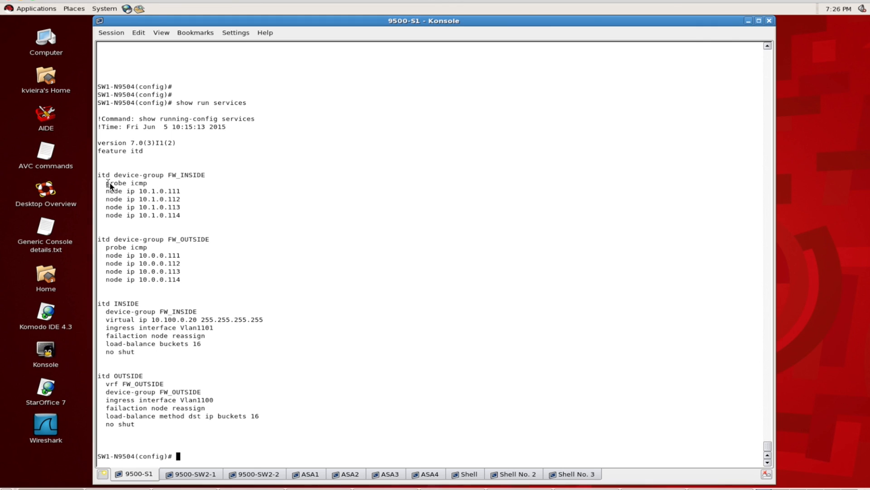
mouse_move(193, 212)
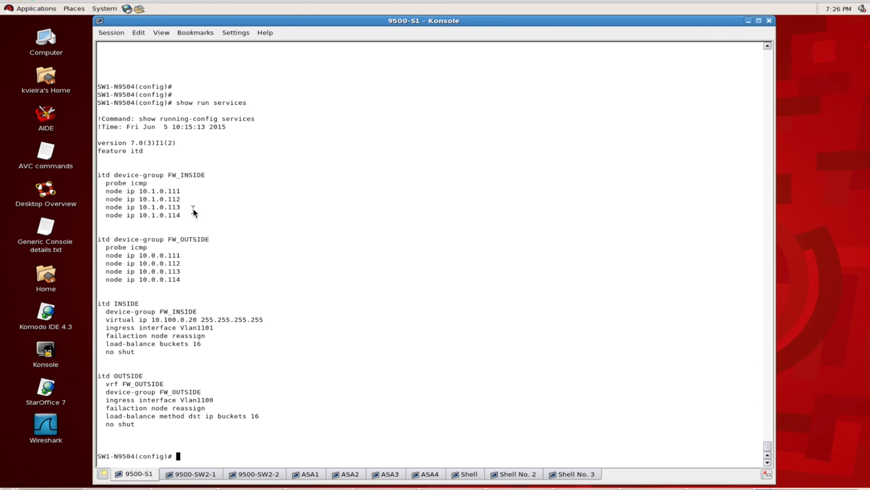
mouse_move(181, 208)
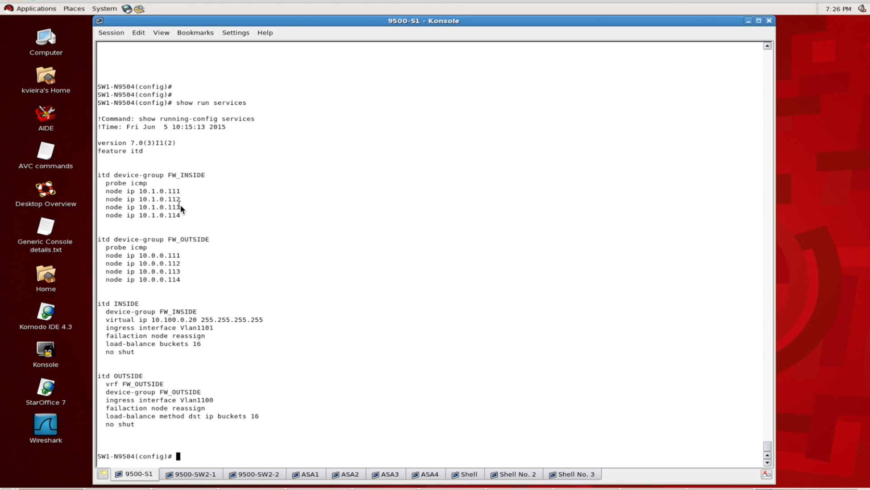
mouse_move(180, 259)
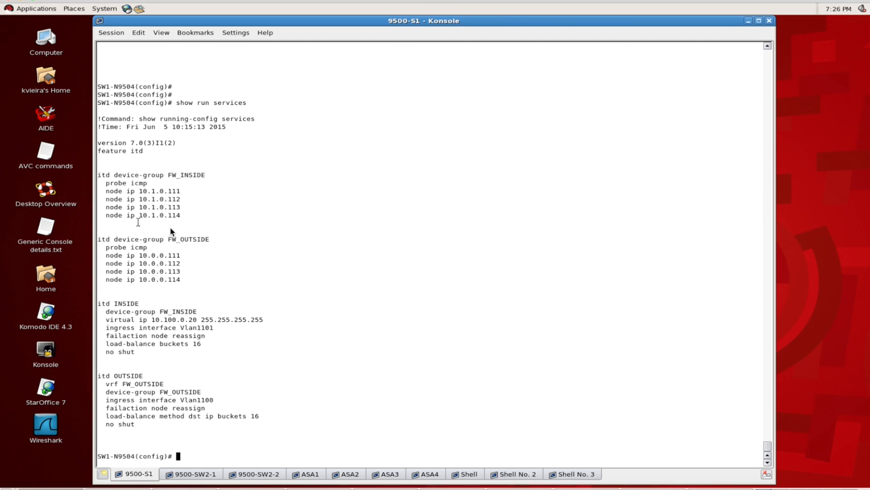
mouse_move(99, 268)
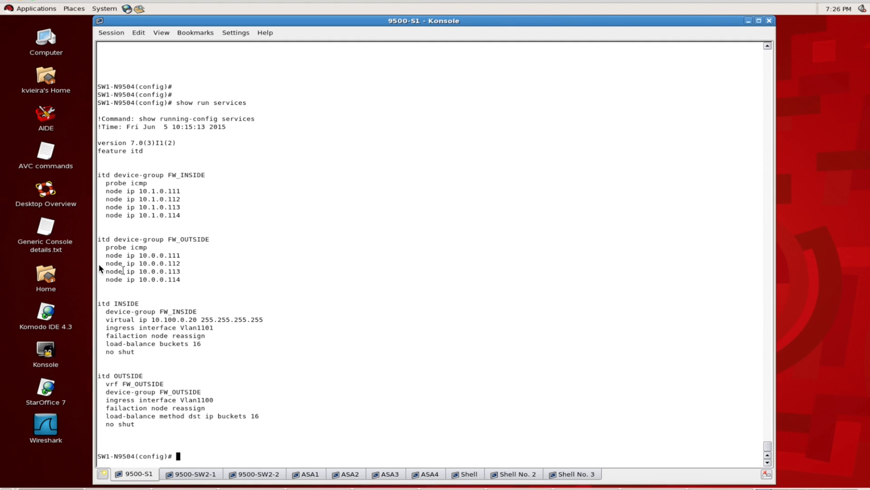
mouse_move(254, 317)
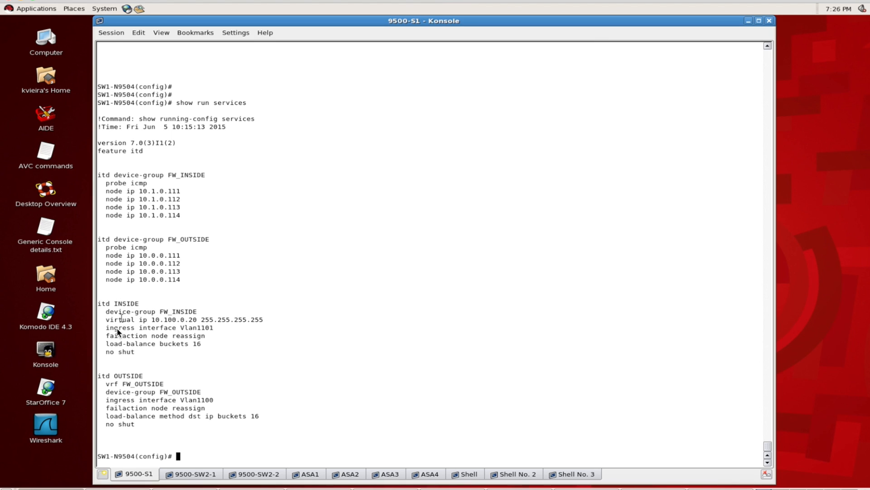
mouse_move(114, 307)
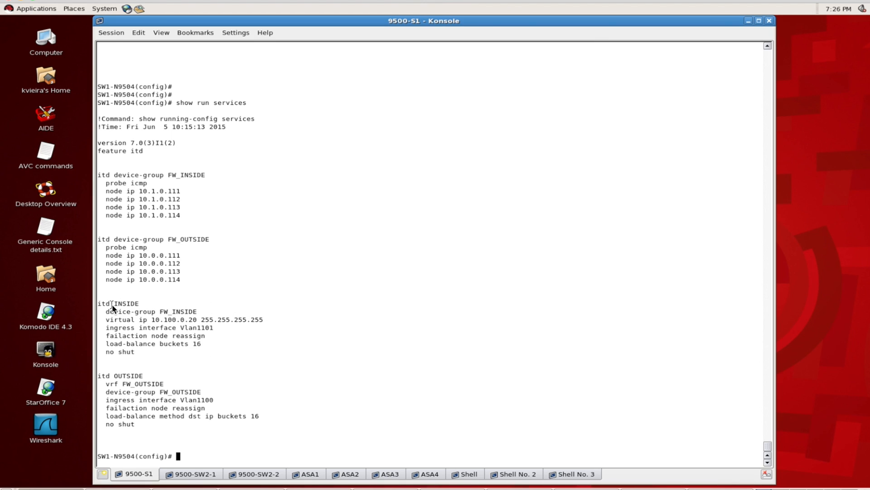
mouse_move(154, 314)
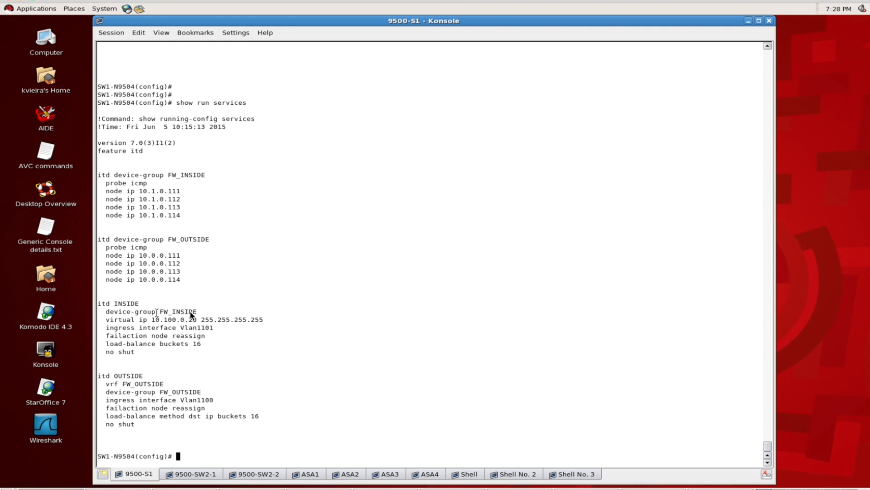
mouse_move(159, 287)
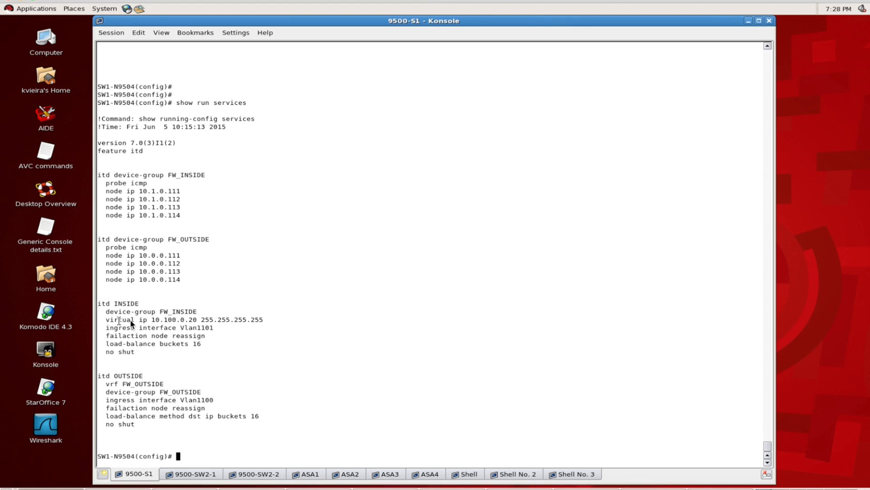
mouse_move(153, 323)
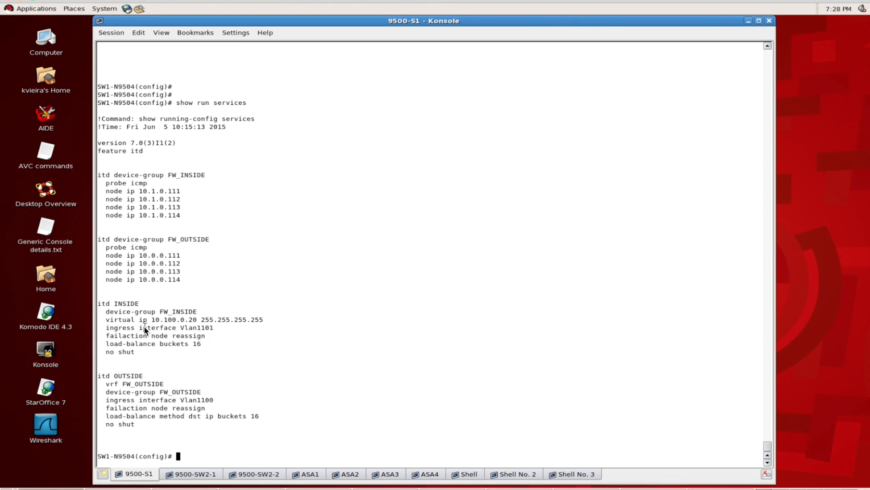
mouse_move(220, 333)
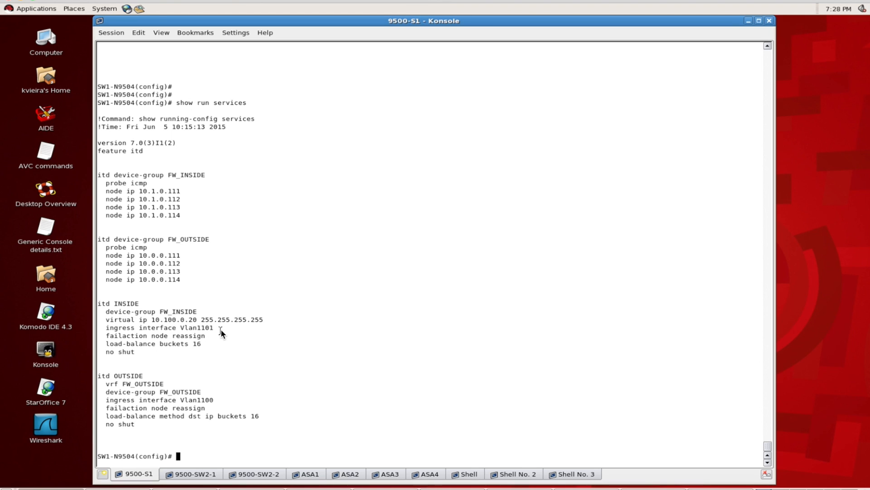
mouse_move(188, 340)
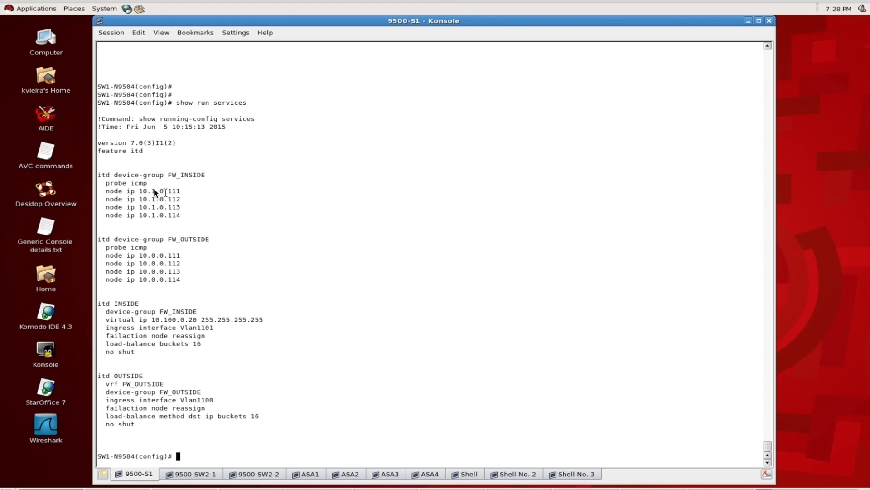
mouse_move(199, 215)
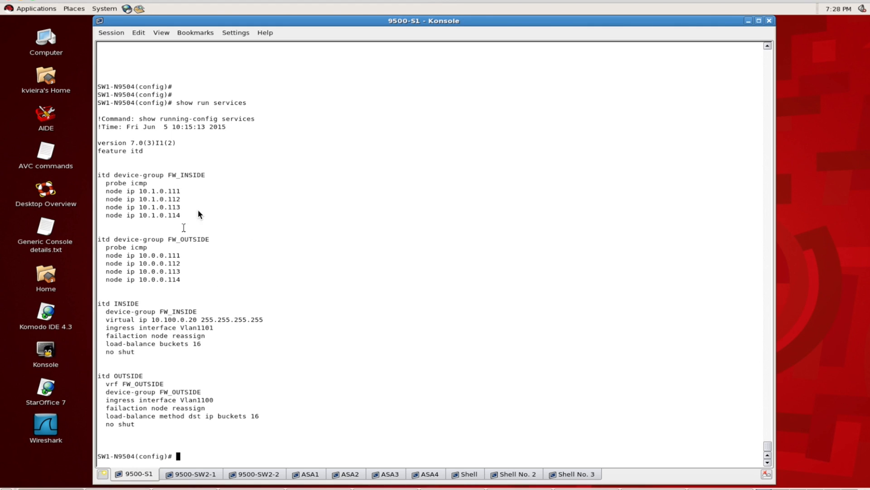
mouse_move(196, 221)
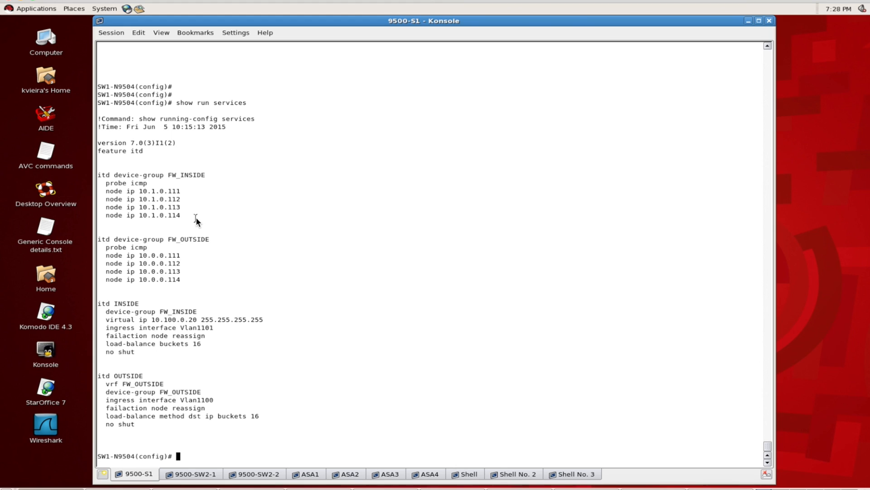
mouse_move(122, 347)
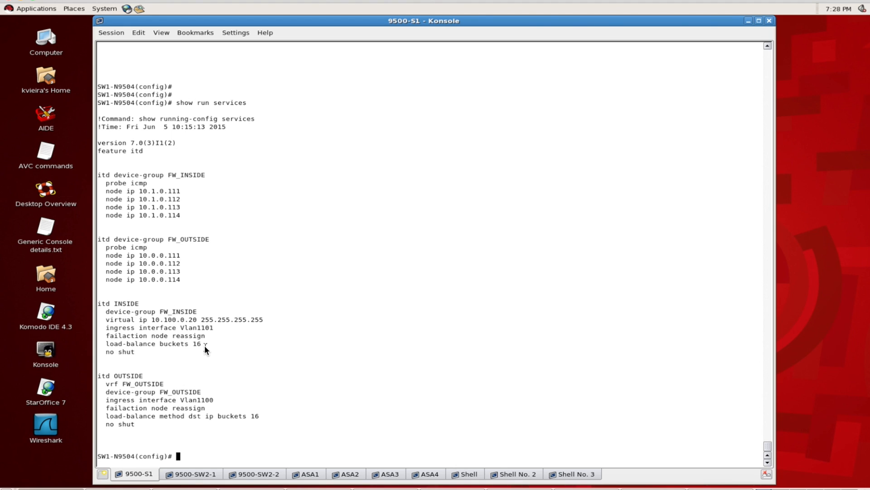
mouse_move(234, 351)
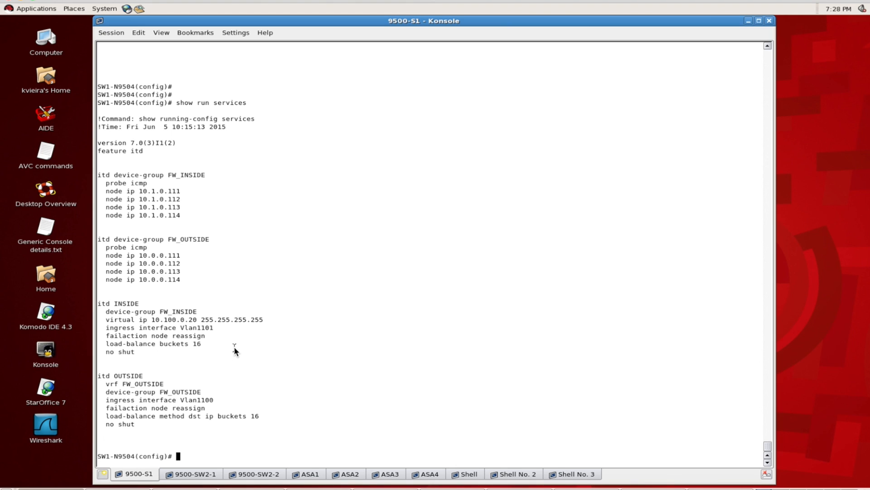
mouse_move(144, 191)
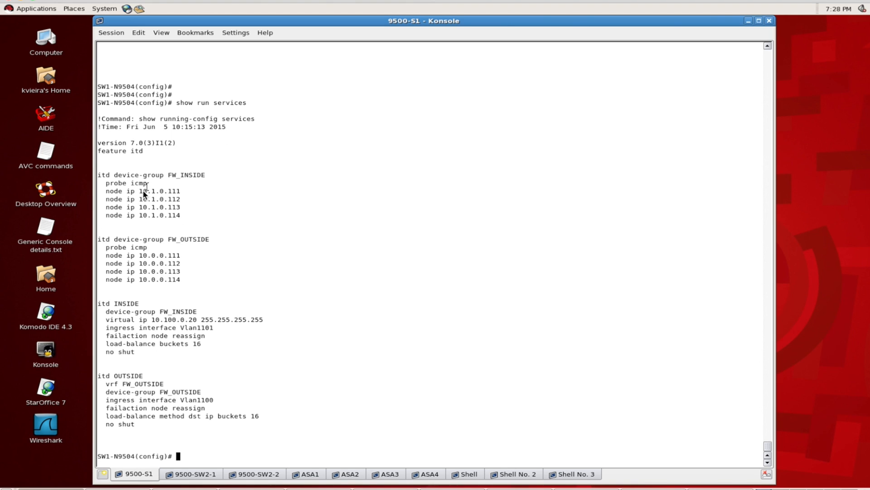
mouse_move(188, 345)
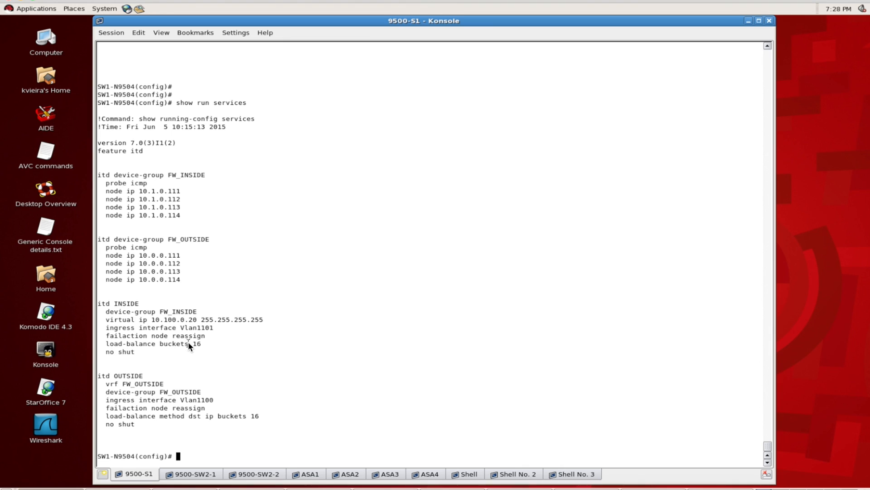
mouse_move(214, 349)
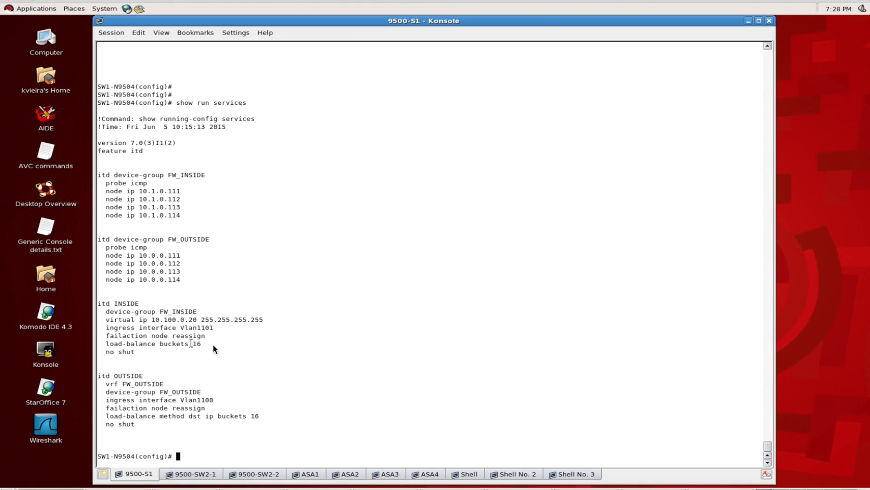
mouse_move(201, 351)
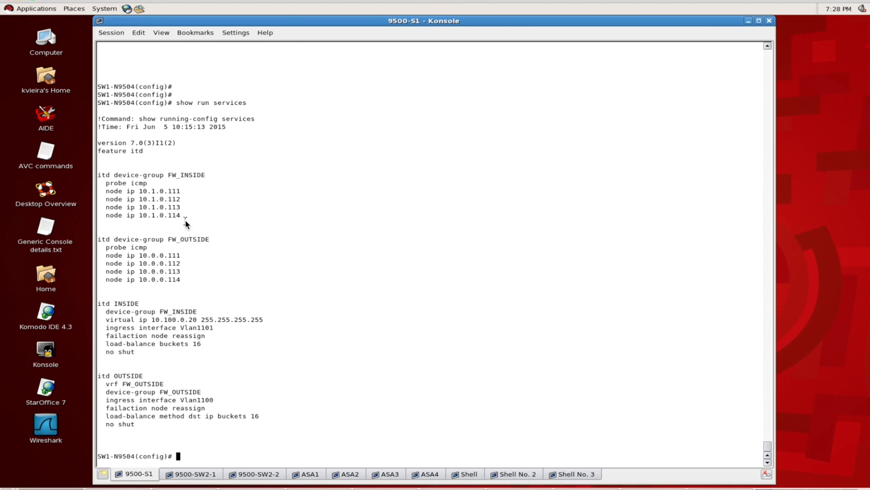
mouse_move(219, 188)
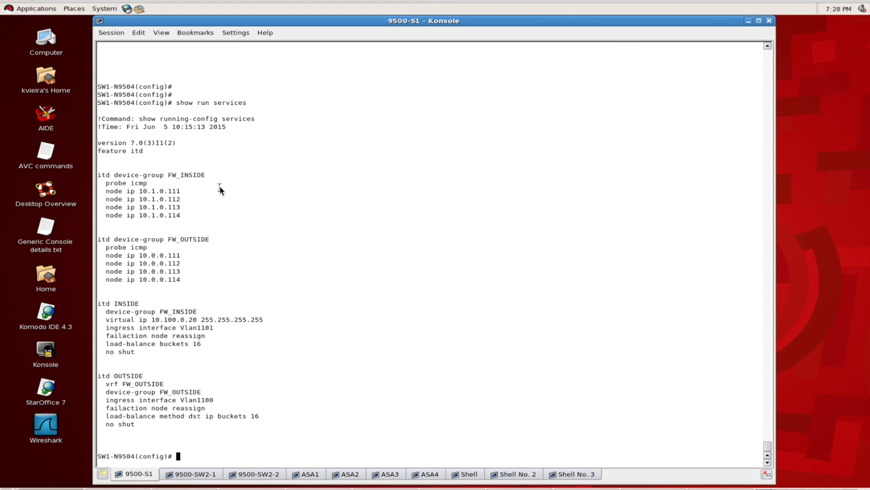
mouse_move(197, 280)
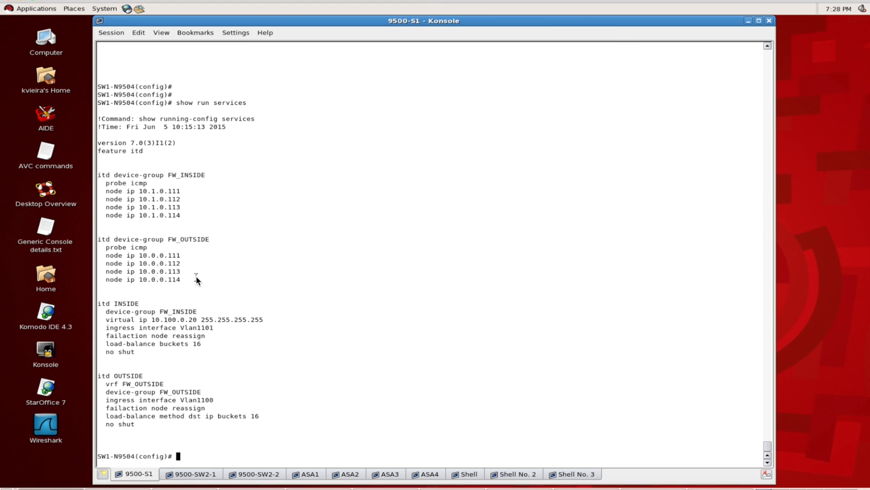
mouse_move(200, 370)
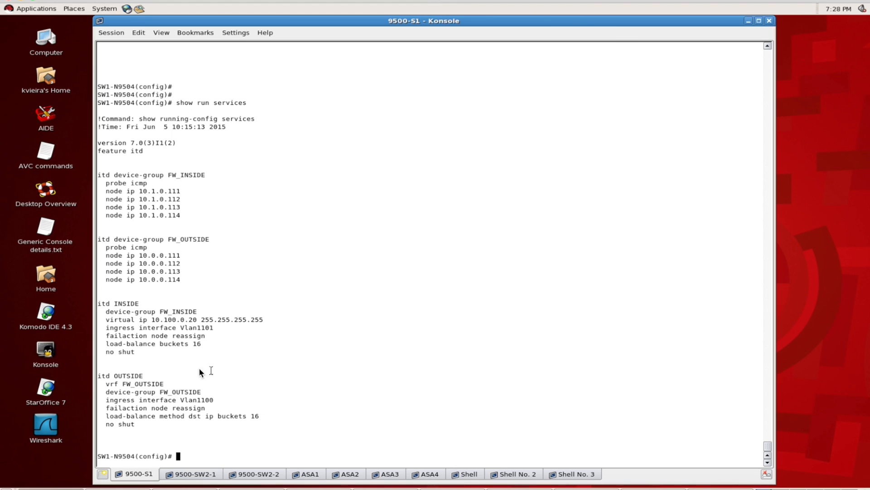
mouse_move(150, 329)
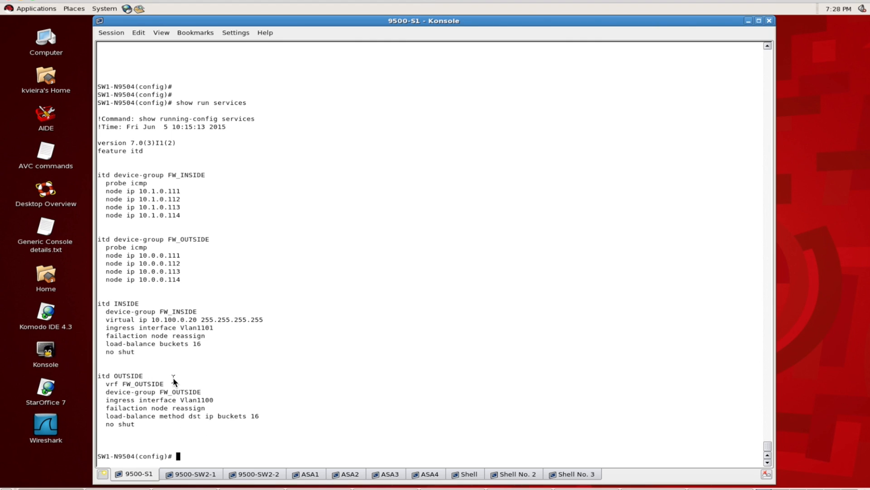
mouse_move(110, 397)
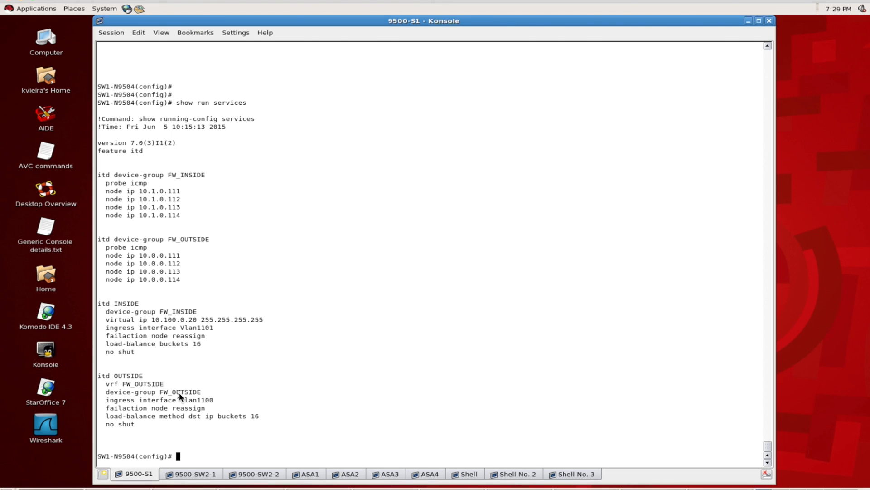
mouse_move(219, 322)
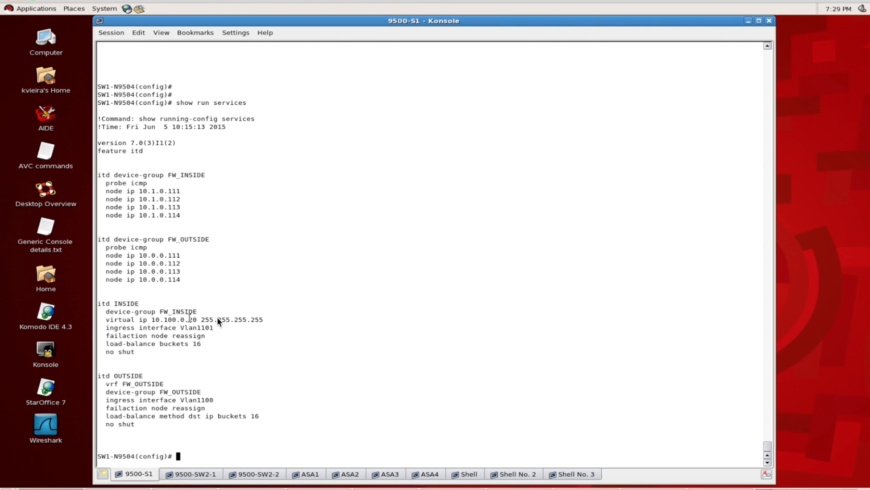
mouse_move(146, 396)
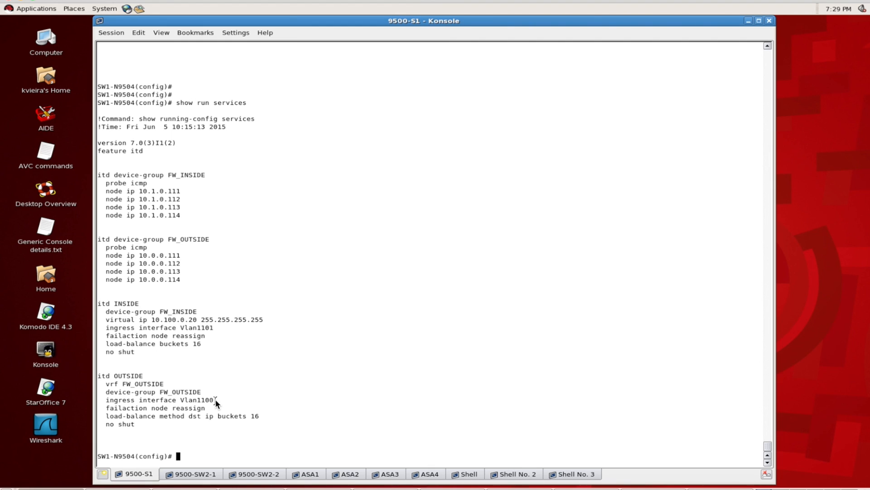
mouse_move(225, 431)
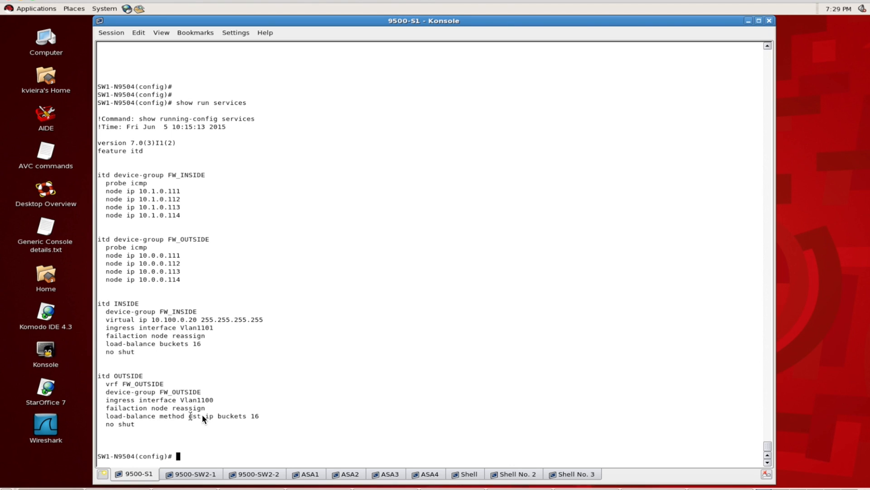
mouse_move(208, 392)
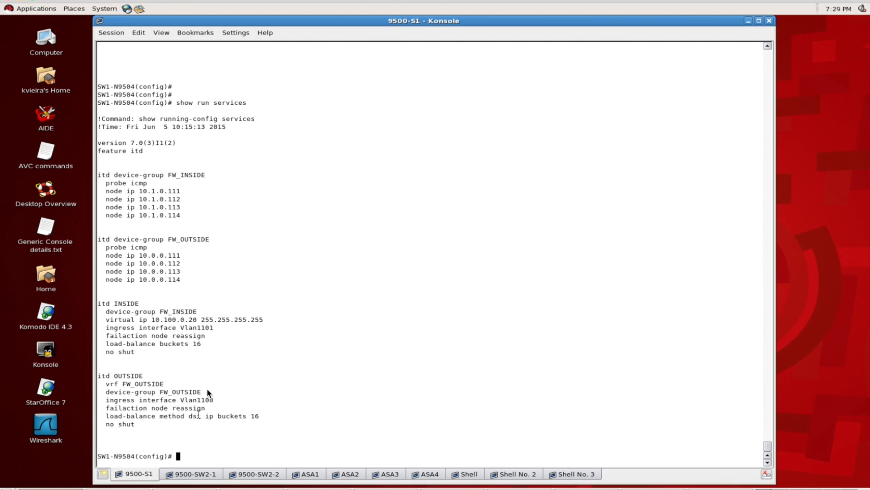
mouse_move(208, 354)
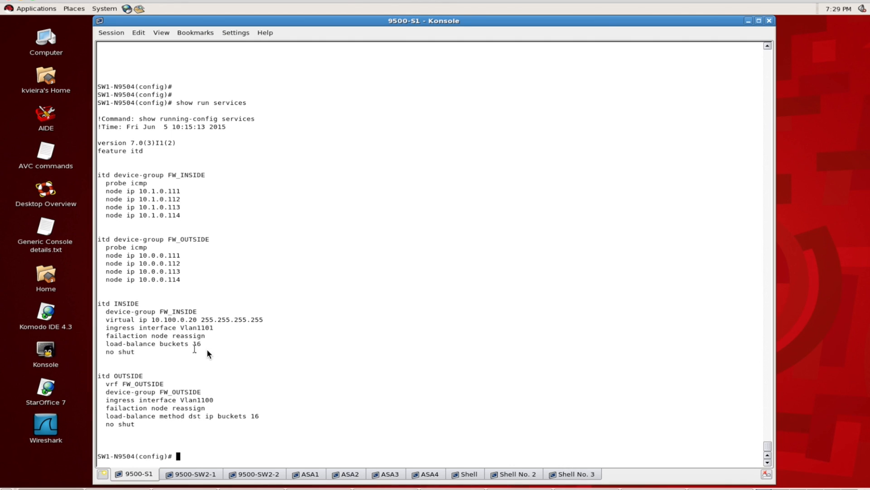
mouse_move(184, 420)
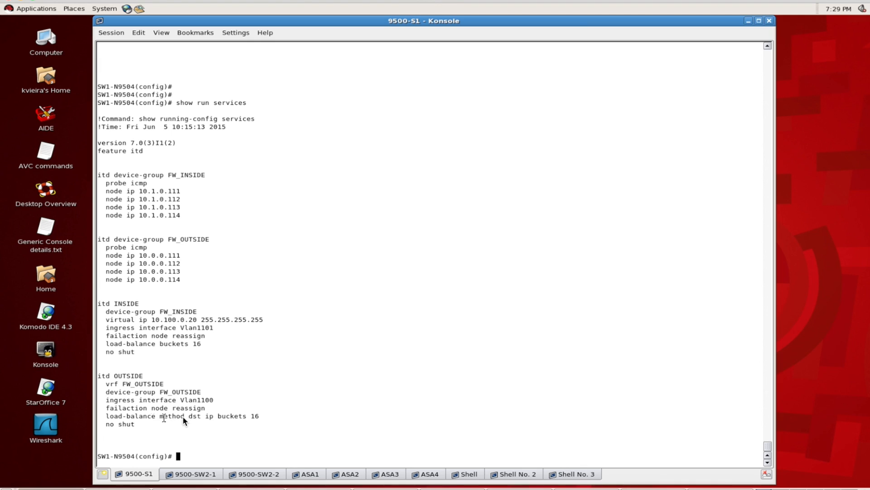
mouse_move(218, 420)
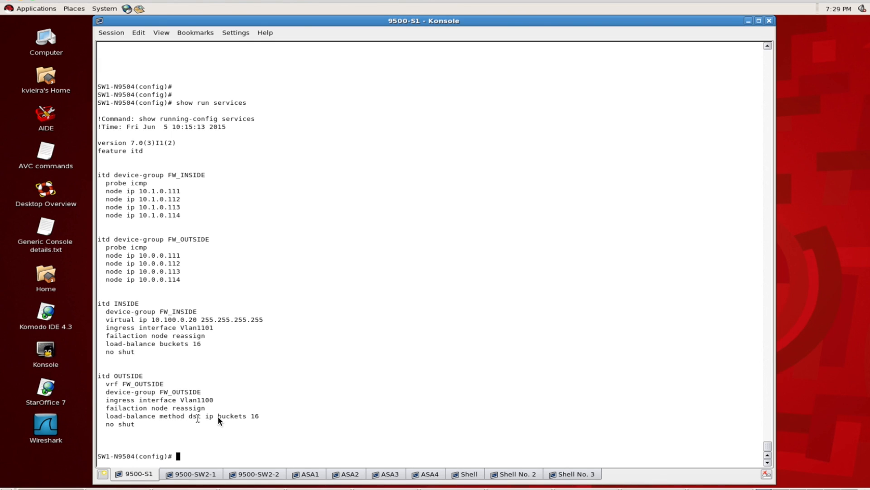
mouse_move(203, 416)
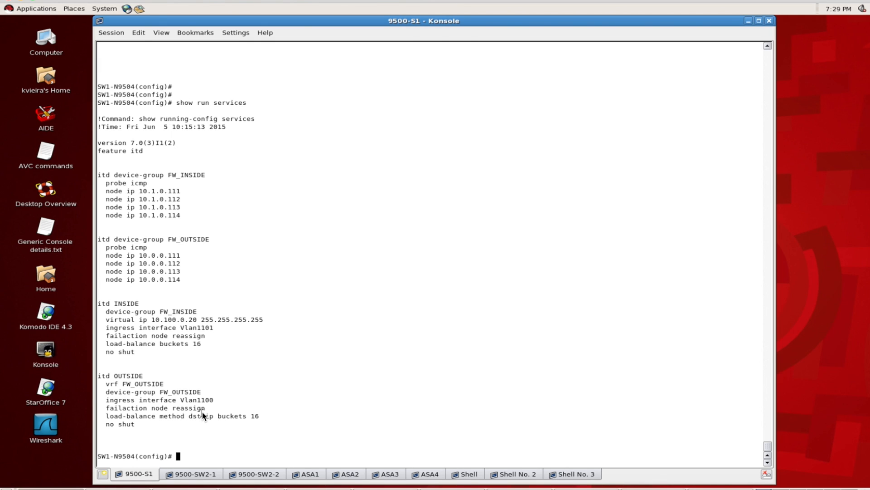
mouse_move(193, 360)
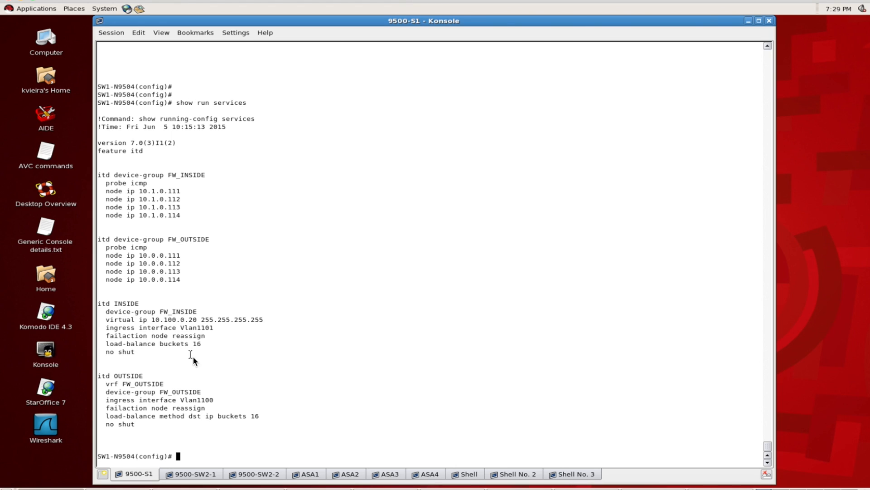
mouse_move(299, 388)
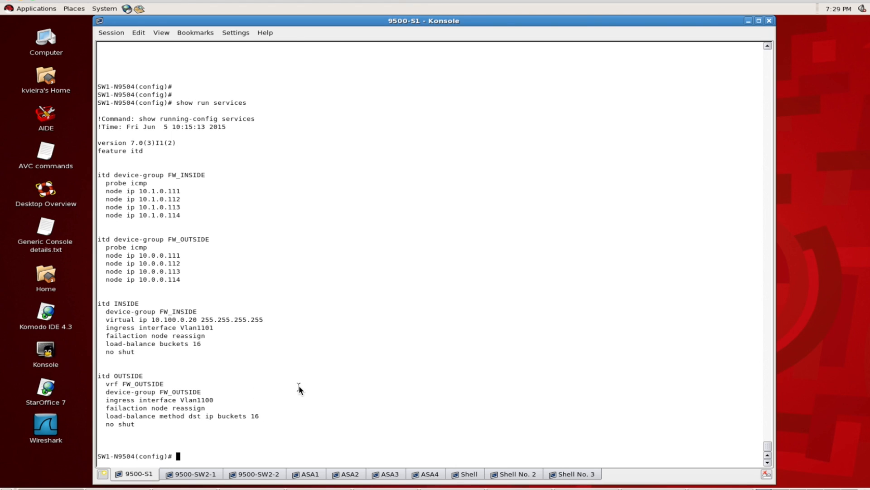
mouse_move(243, 436)
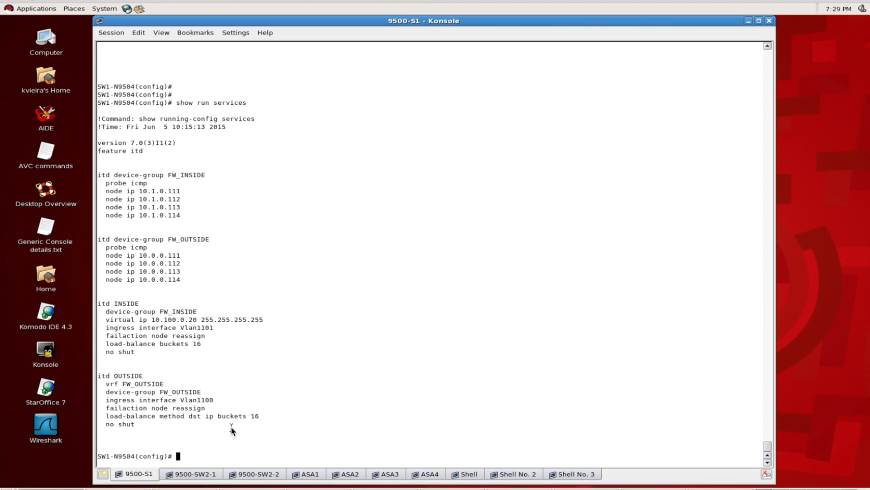
Step: Run 'show itd' to check the INSIDE service is active with 16 buckets
type("show")
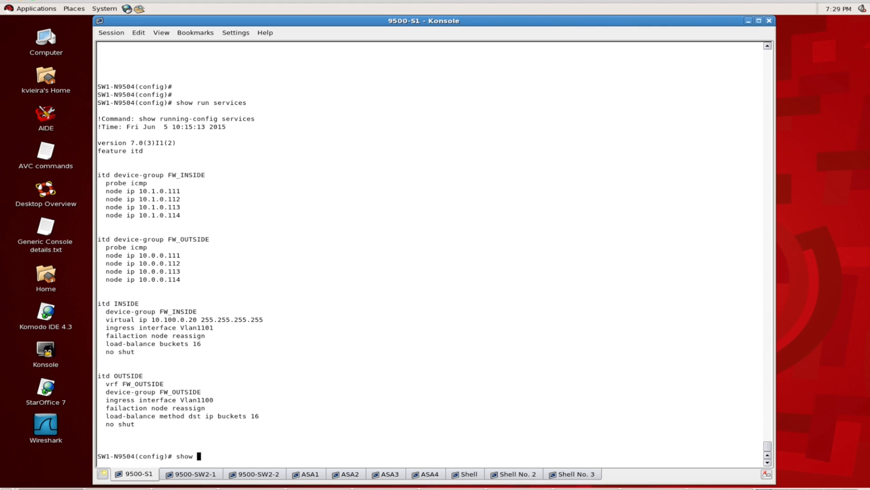
type("itd")
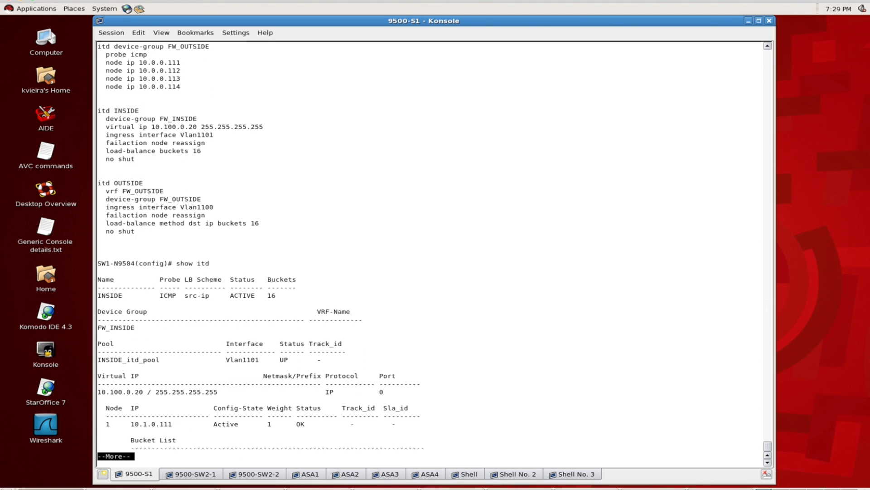
key("space")
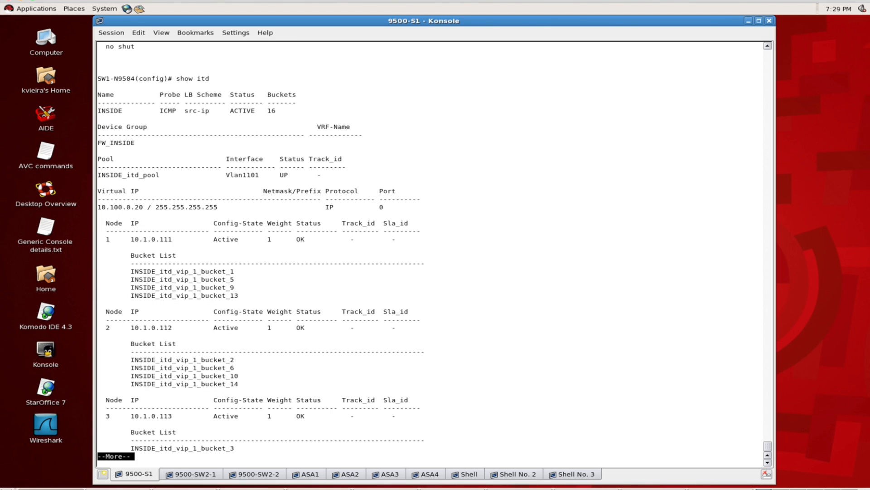
mouse_move(99, 116)
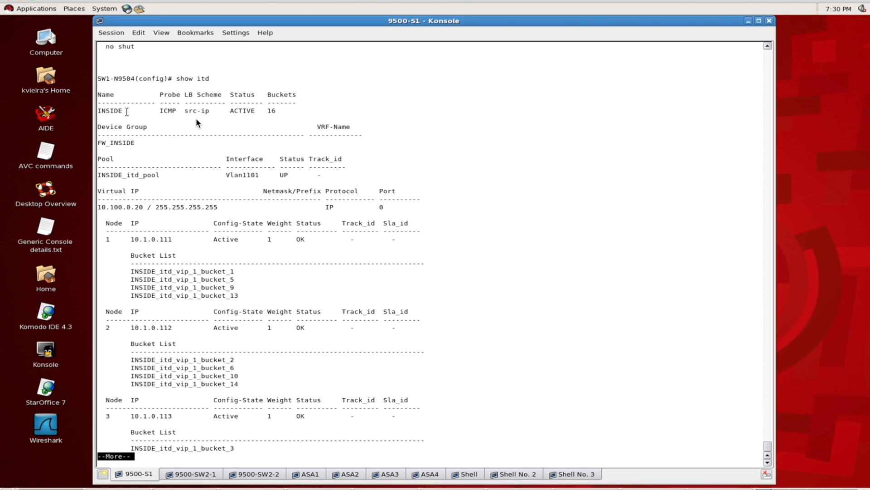
mouse_move(292, 119)
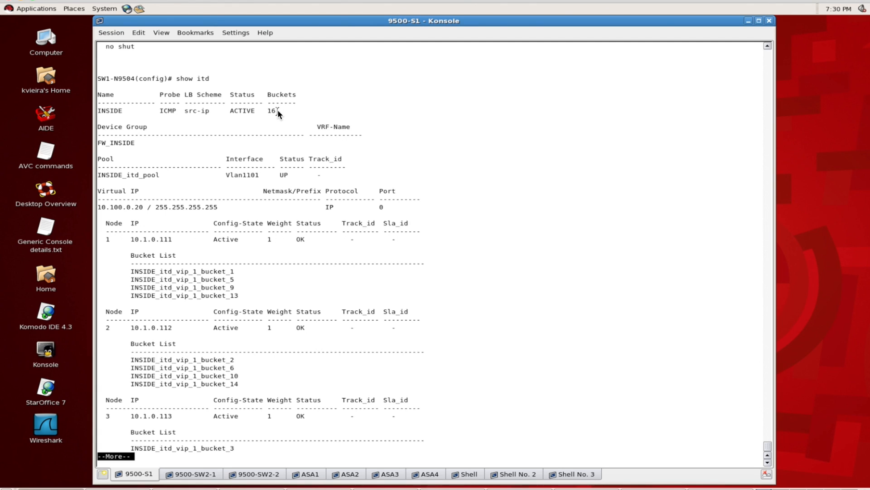
mouse_move(230, 191)
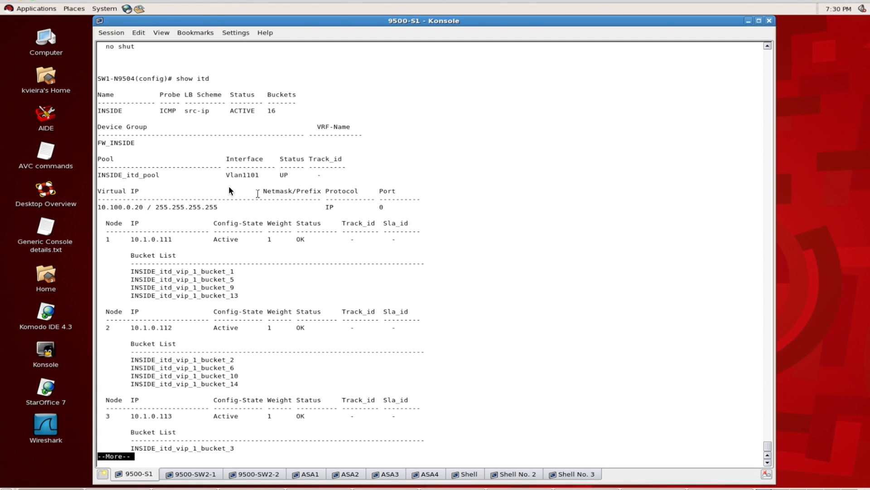
mouse_move(235, 183)
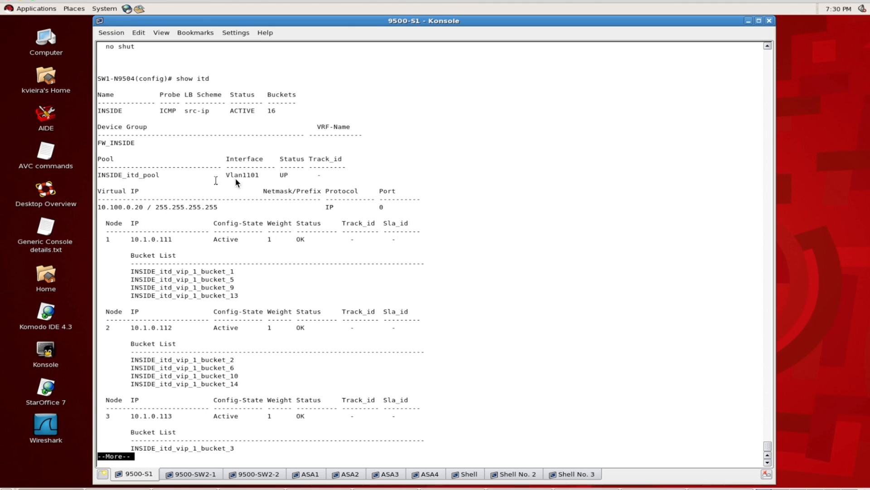
mouse_move(185, 250)
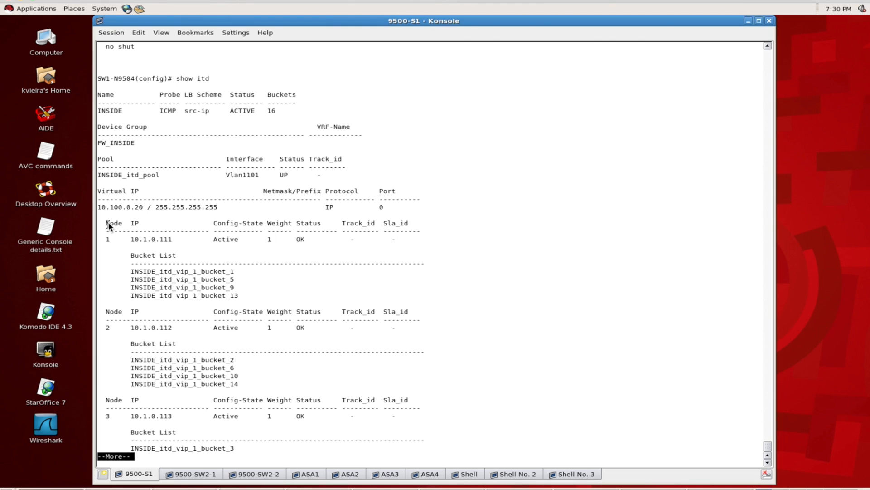
mouse_move(137, 275)
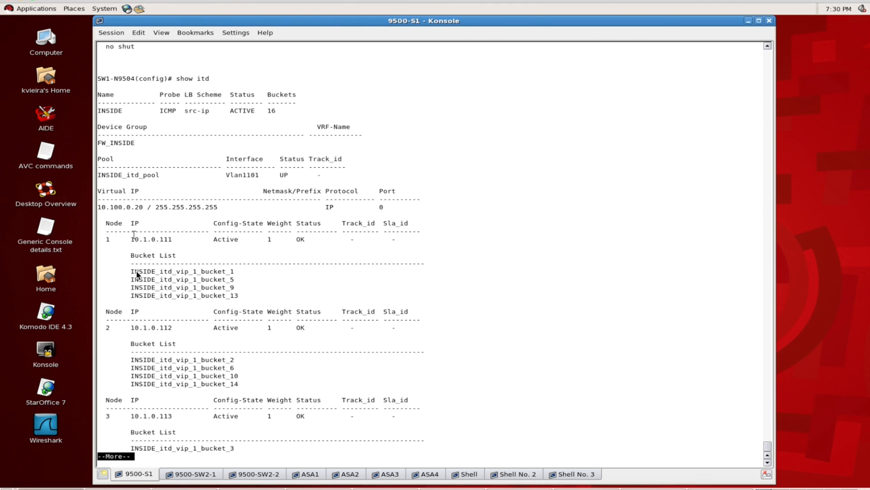
mouse_move(276, 237)
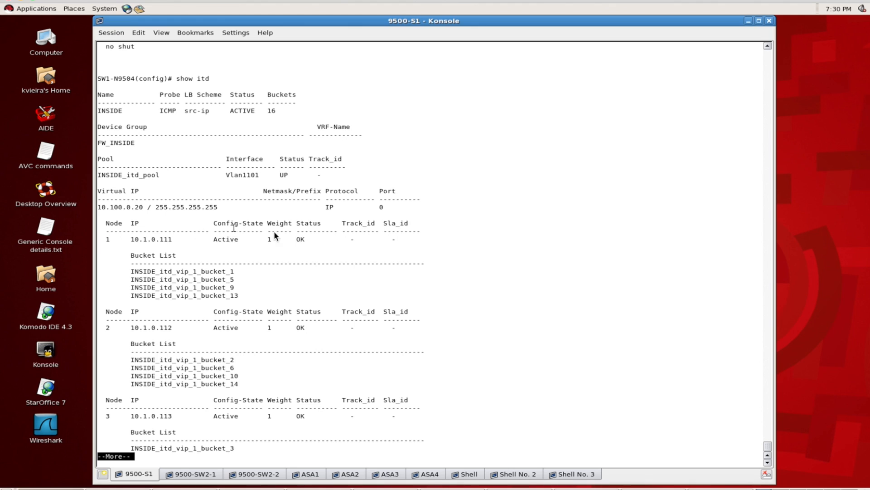
mouse_move(304, 242)
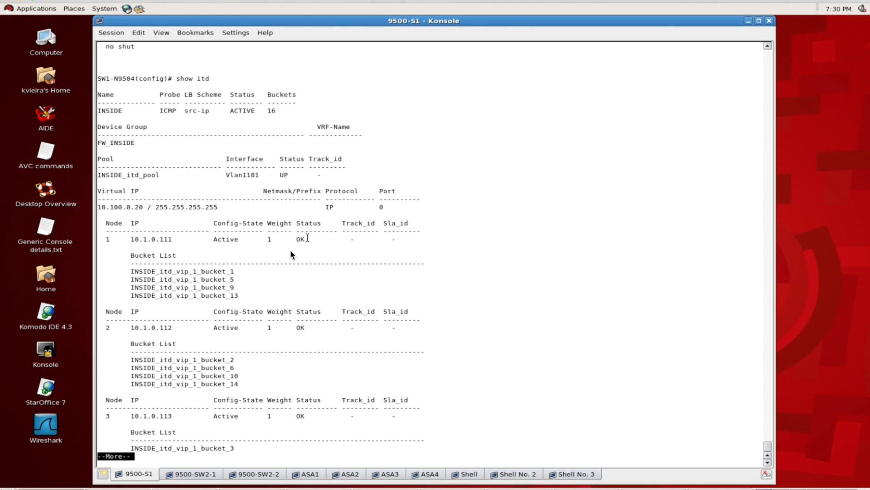
mouse_move(237, 274)
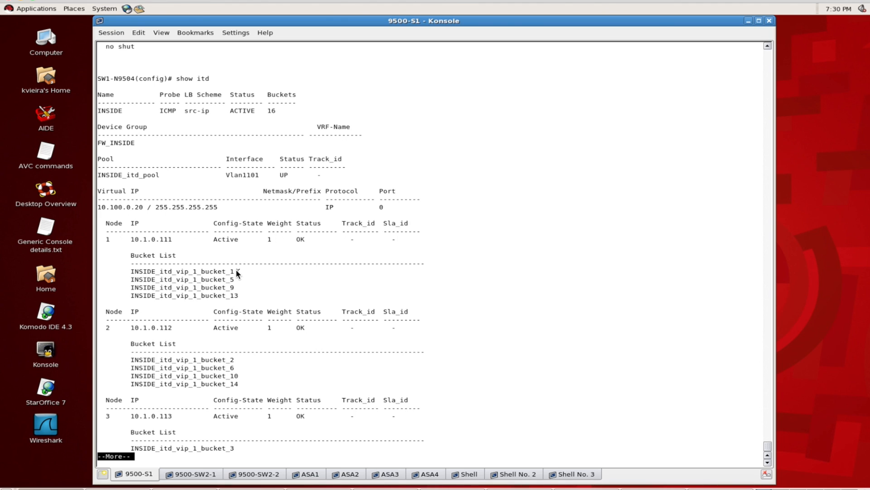
mouse_move(163, 275)
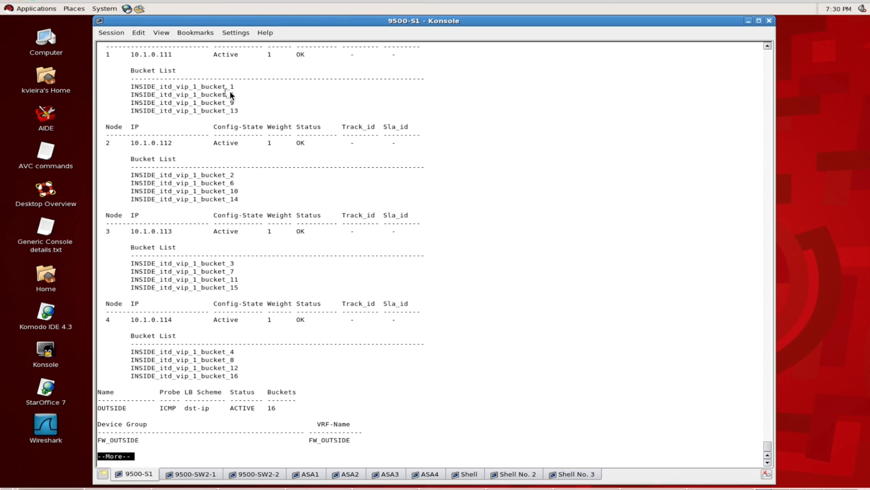
mouse_move(188, 64)
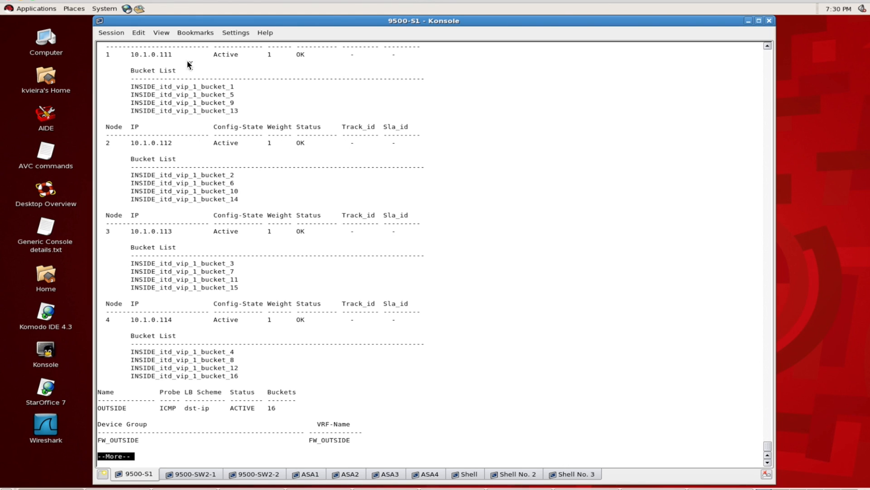
mouse_move(232, 174)
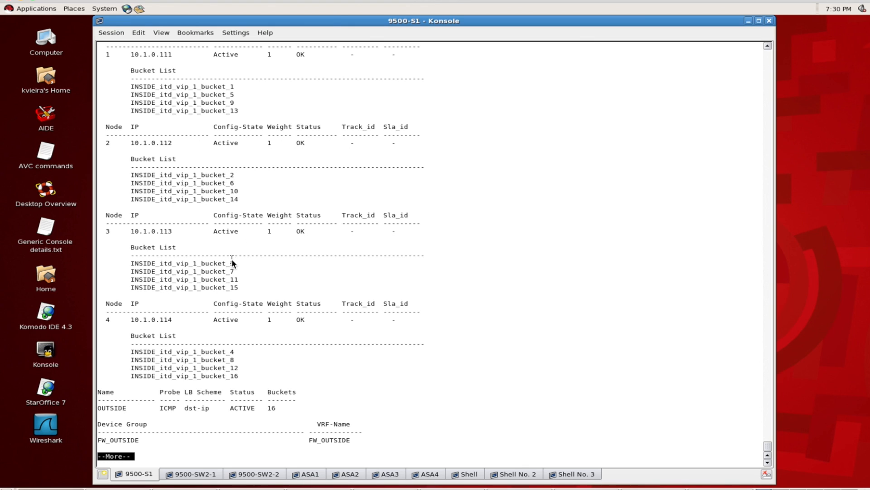
mouse_move(236, 357)
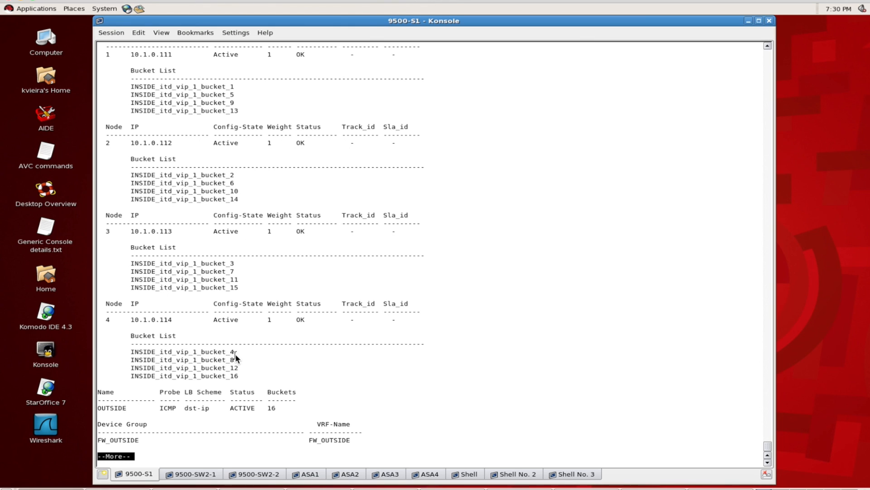
mouse_move(252, 352)
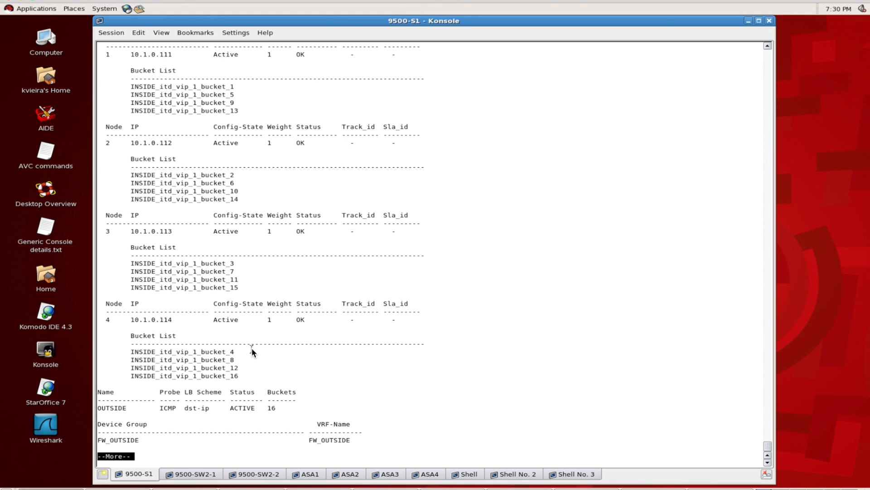
mouse_move(252, 352)
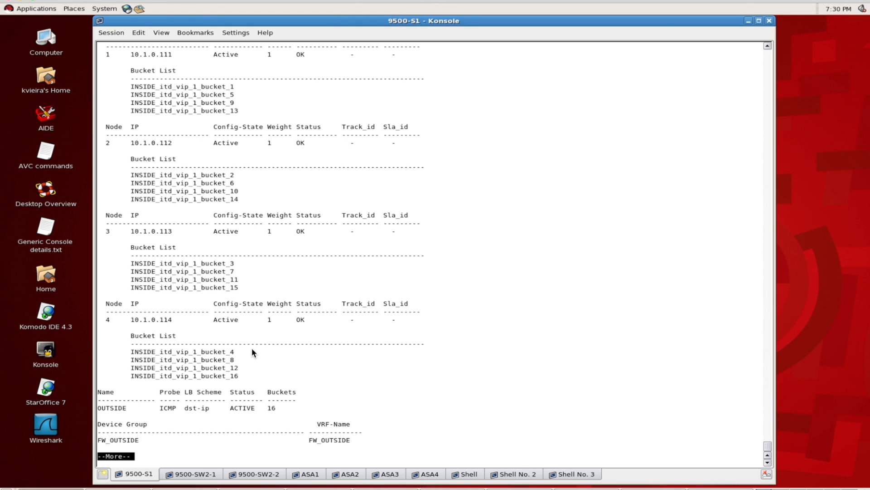
mouse_move(290, 114)
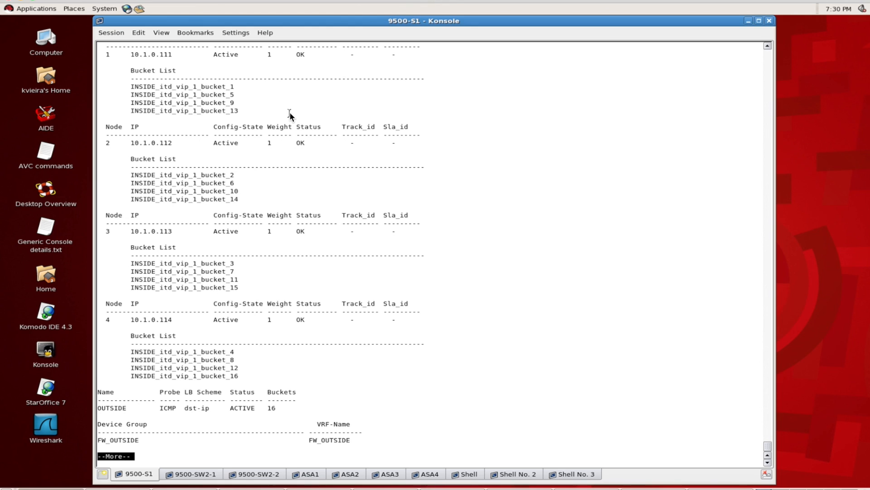
mouse_move(272, 251)
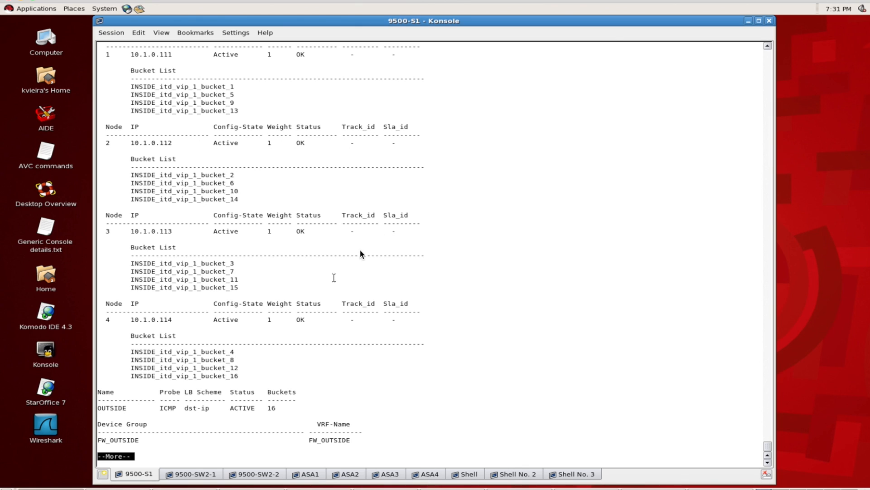
mouse_move(229, 181)
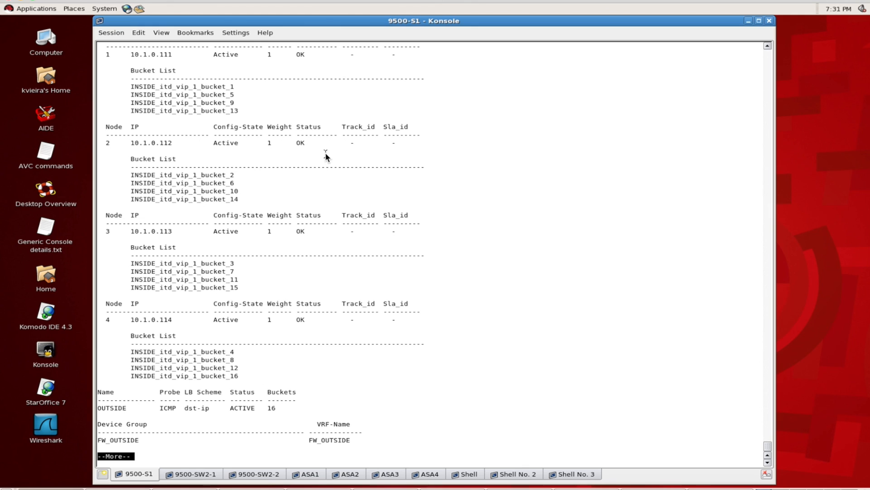
mouse_move(240, 294)
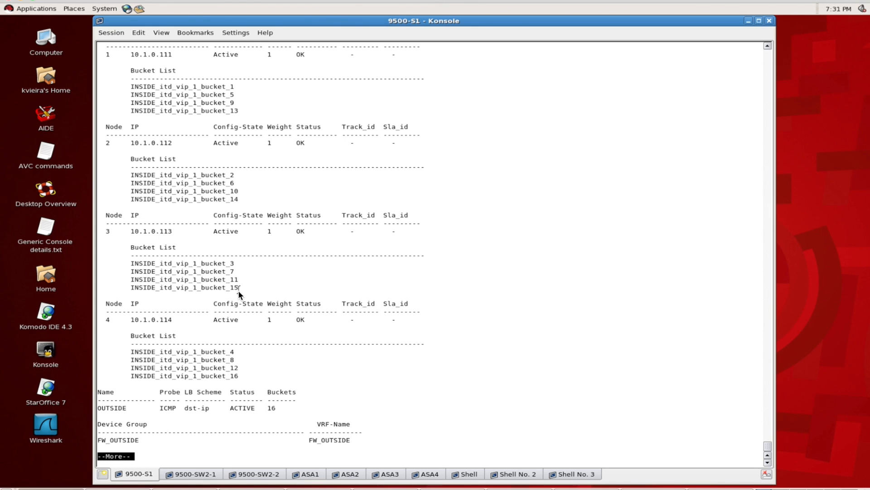
mouse_move(224, 358)
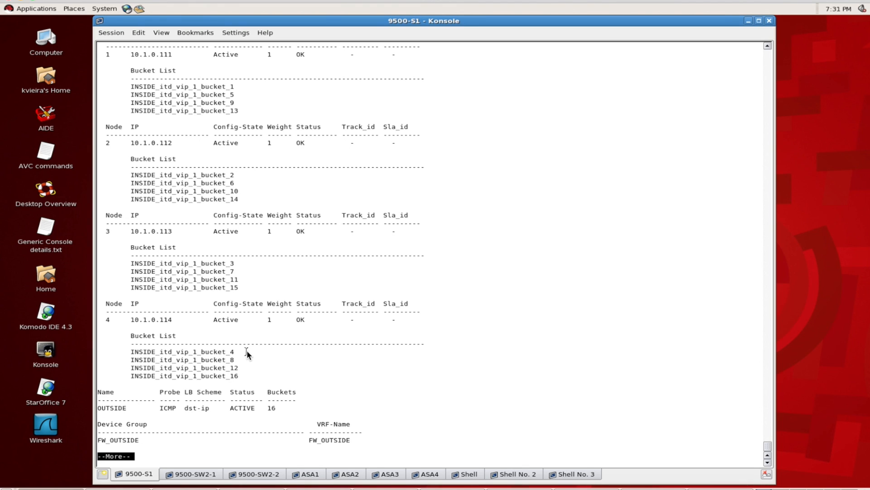
mouse_move(247, 354)
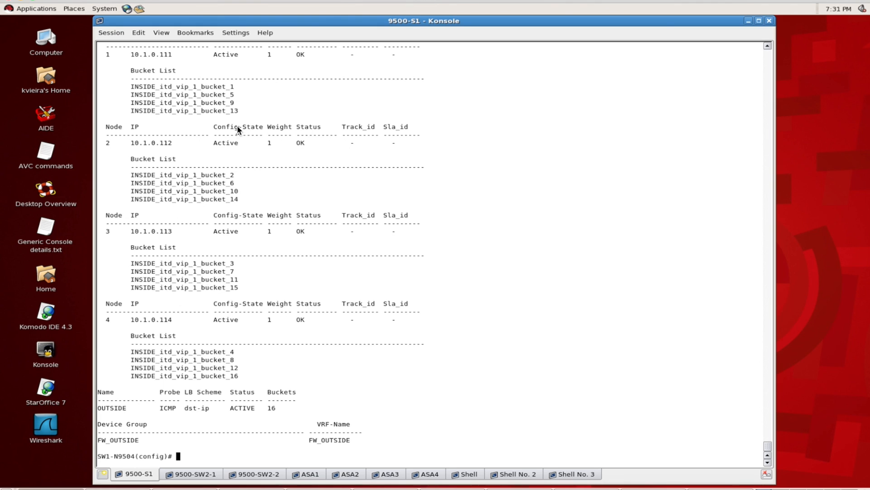
mouse_move(252, 371)
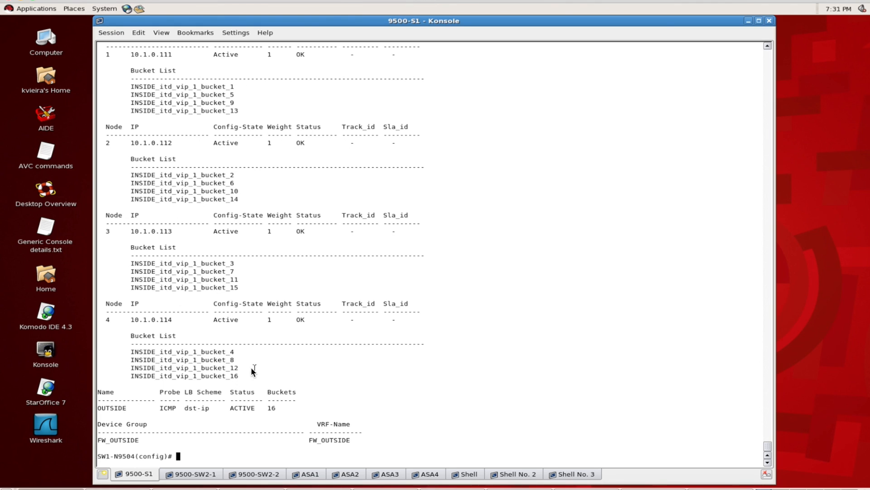
mouse_move(215, 367)
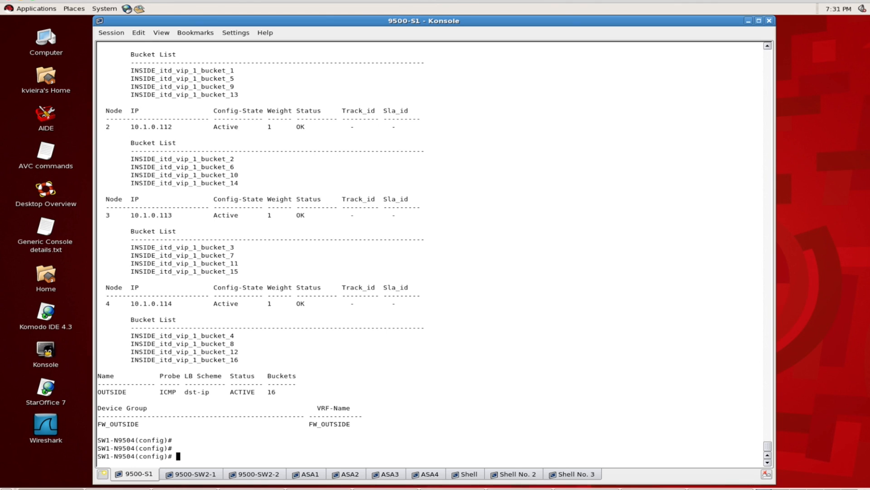
Step: Run 'show run services' on SW1 to list the FW_INSIDE/FW_OUTSIDE groups and services
type("show")
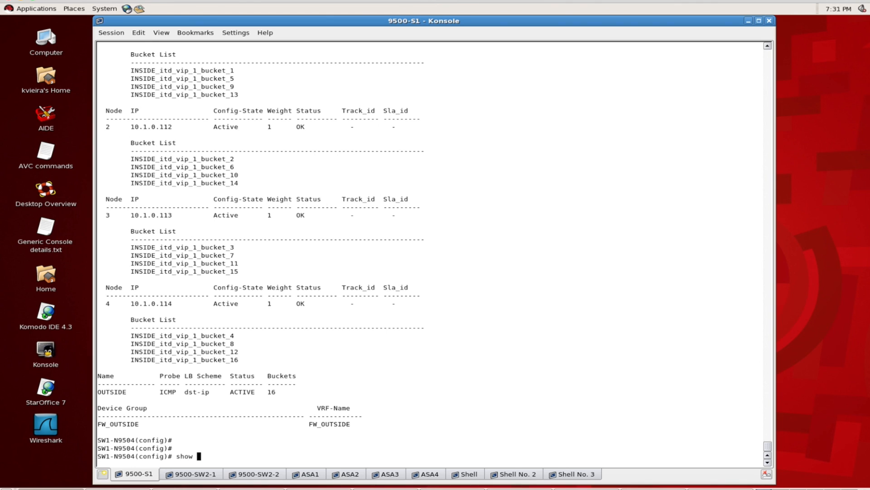
type("run services")
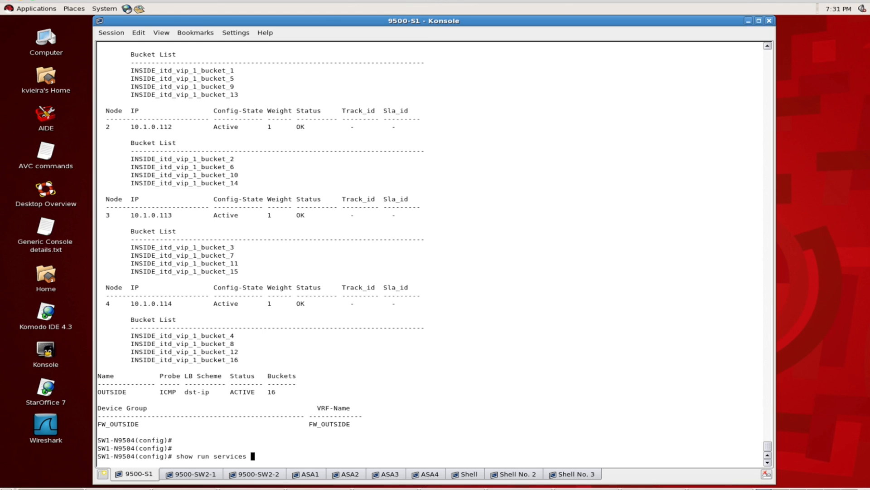
key("Return")
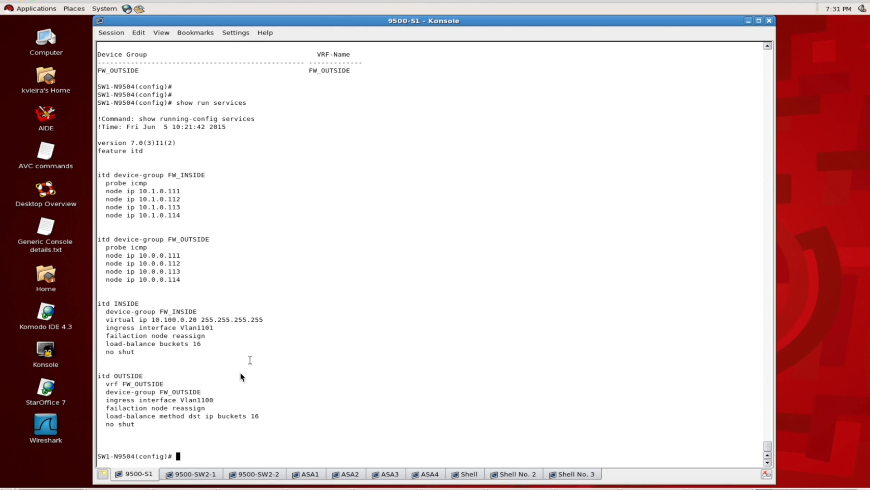
left_click(254, 473)
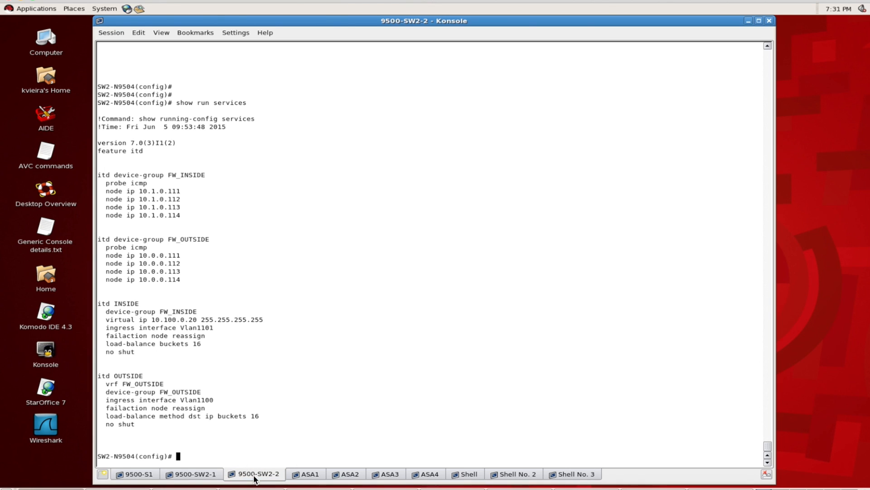
left_click(135, 473)
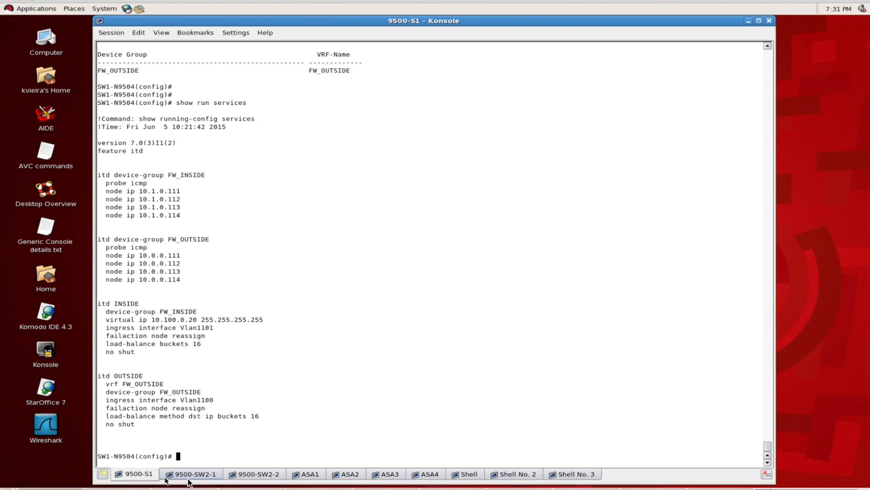
left_click(253, 473)
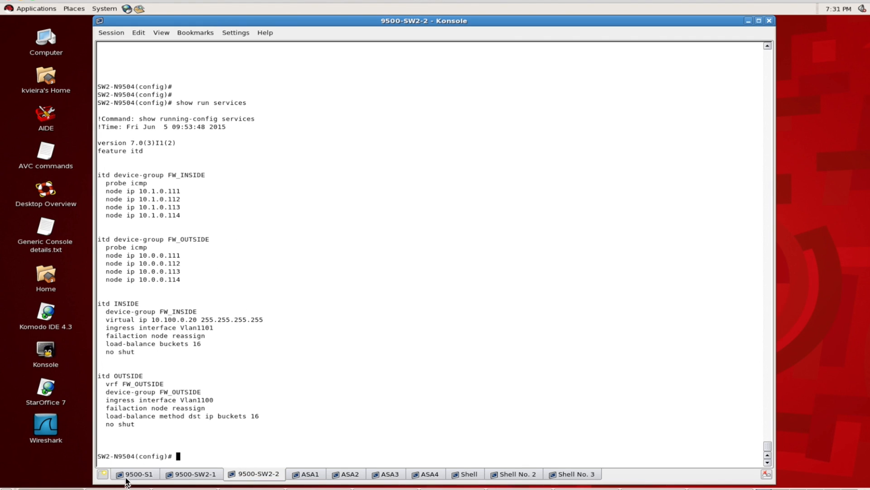
left_click(135, 473)
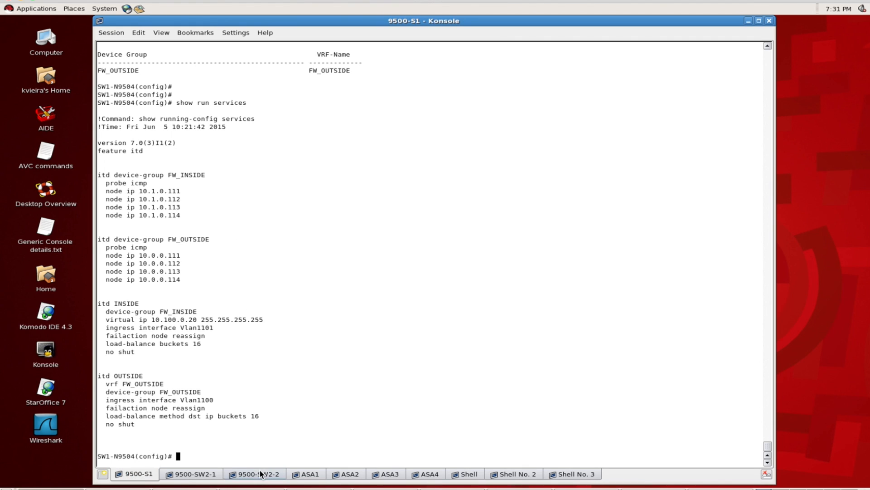
left_click(255, 473)
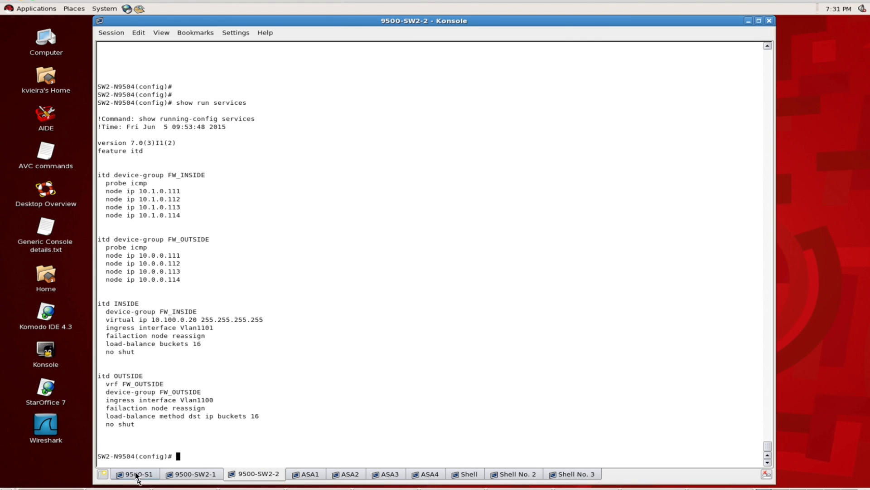
left_click(134, 473)
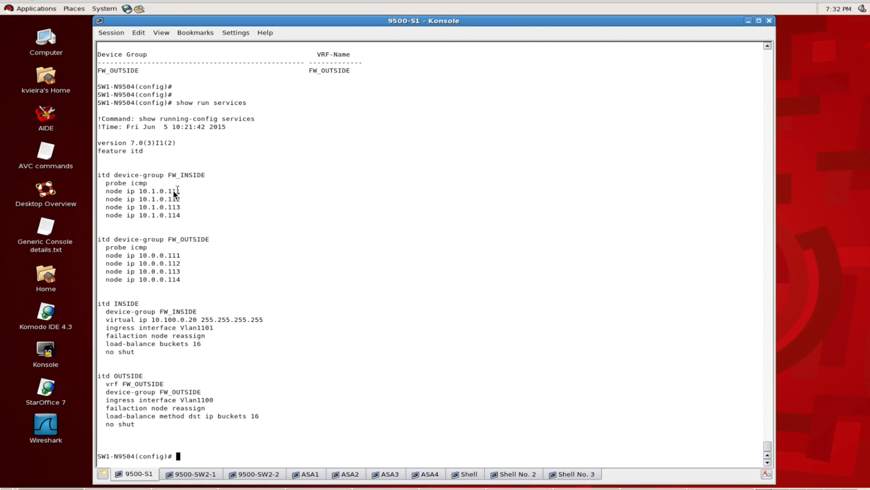
mouse_move(178, 201)
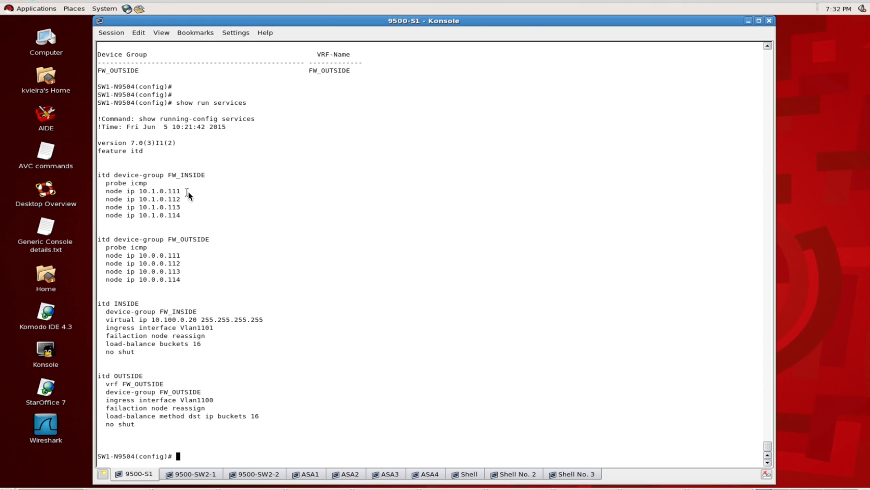
mouse_move(198, 195)
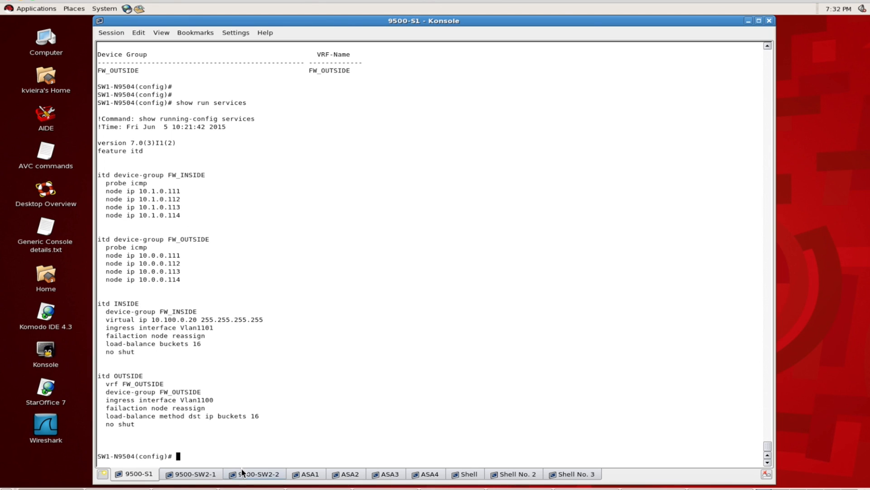
left_click(255, 474)
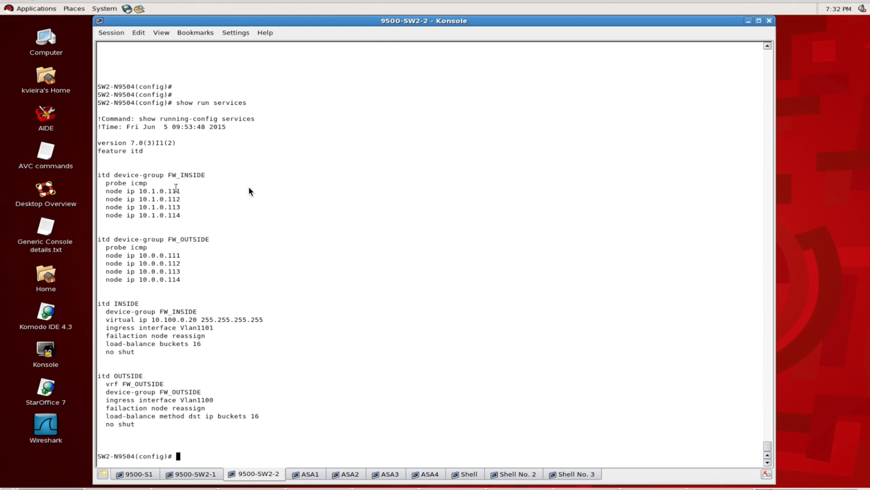
mouse_move(146, 472)
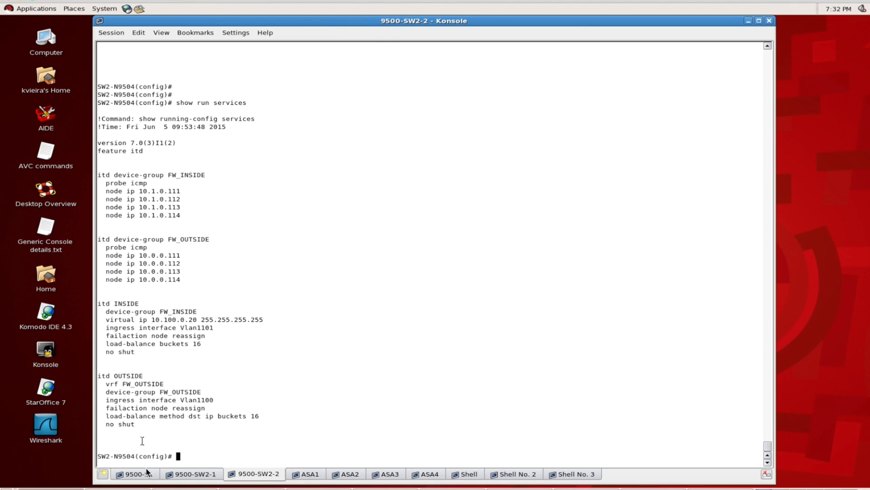
left_click(134, 473)
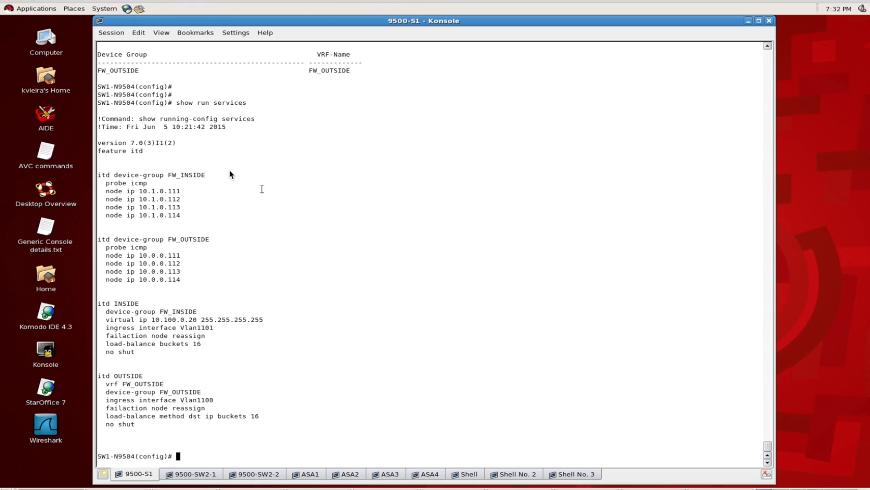
mouse_move(227, 255)
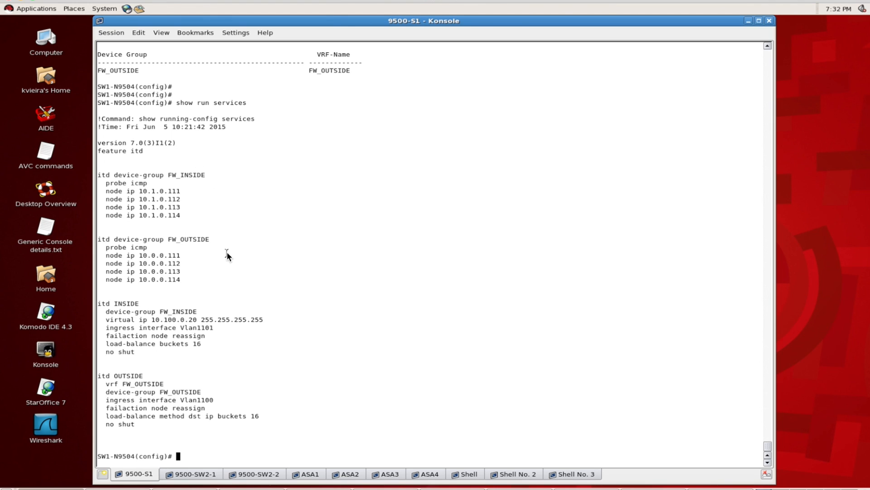
mouse_move(286, 154)
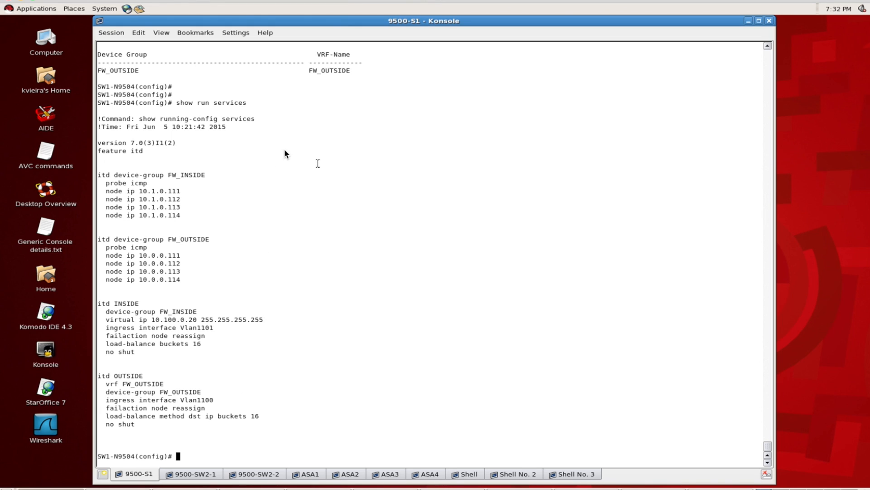
mouse_move(271, 168)
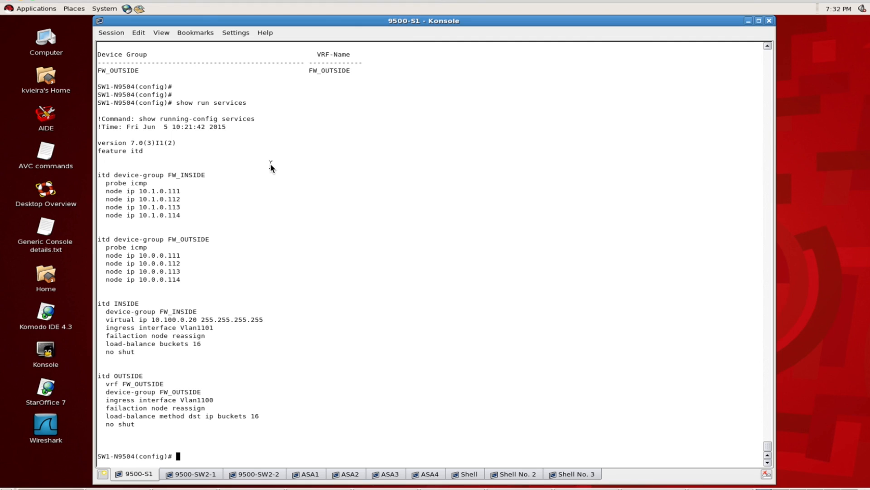
type("show")
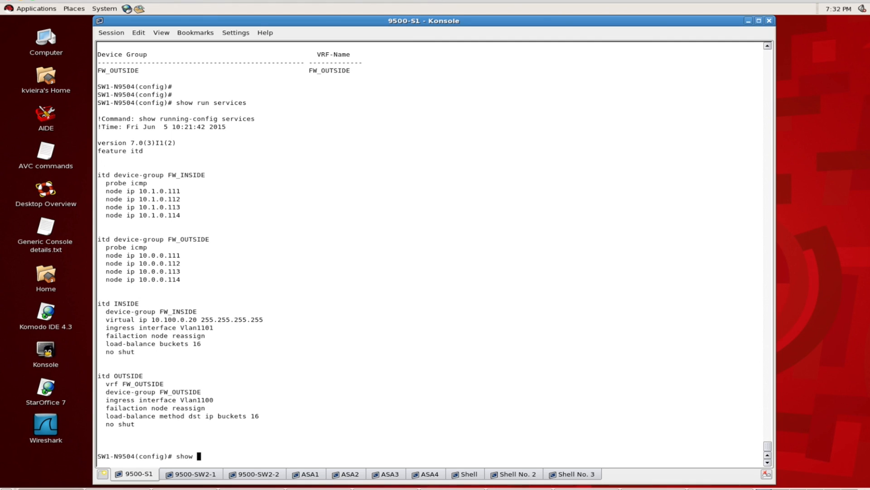
type("itd INSIDE statistics")
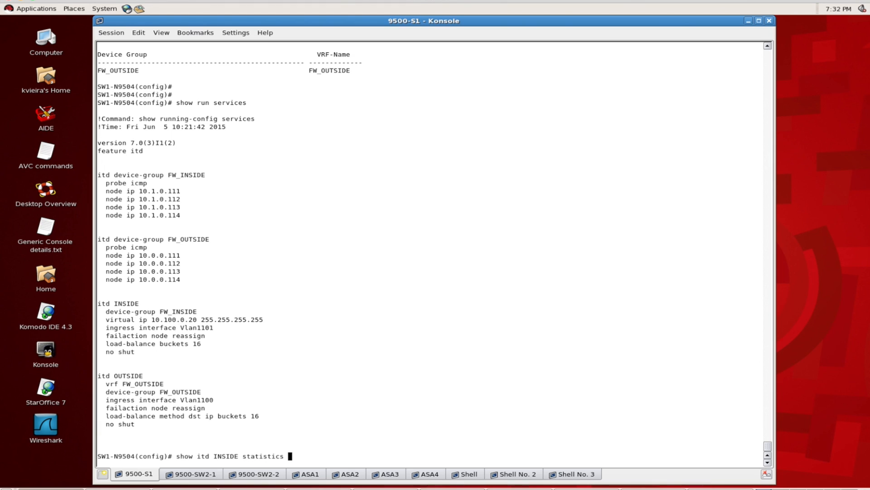
key("Return")
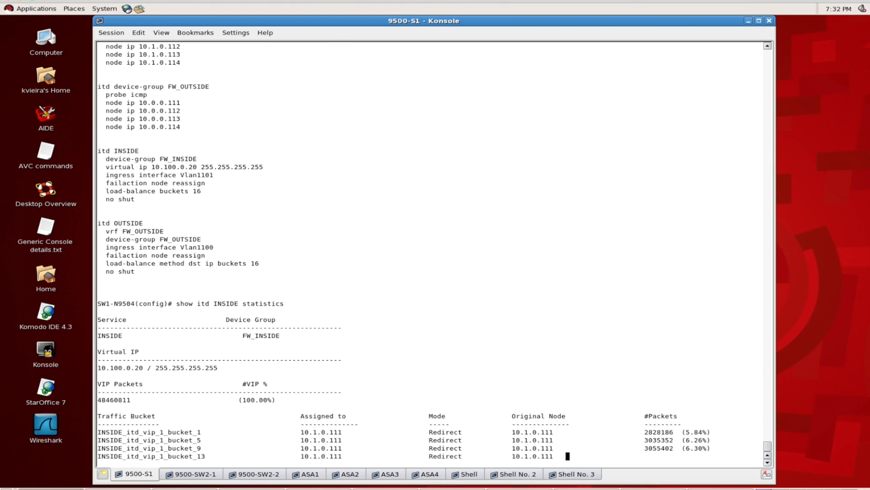
scroll("down", 3)
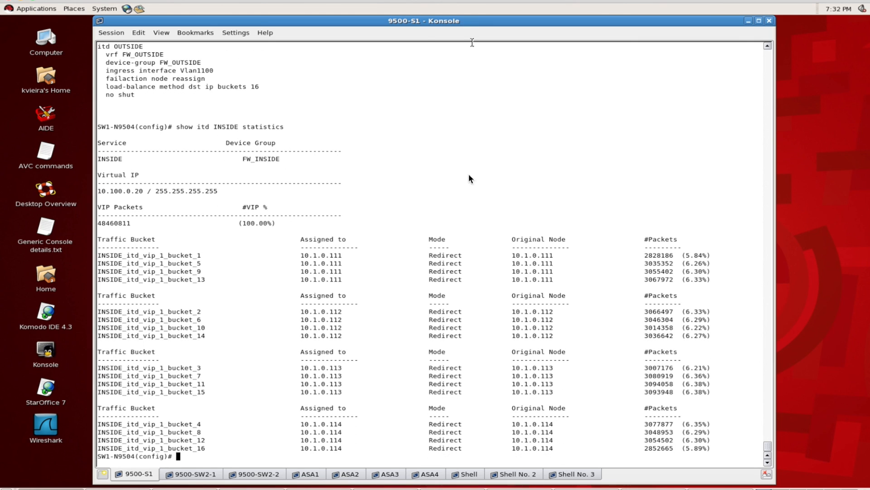
mouse_move(202, 270)
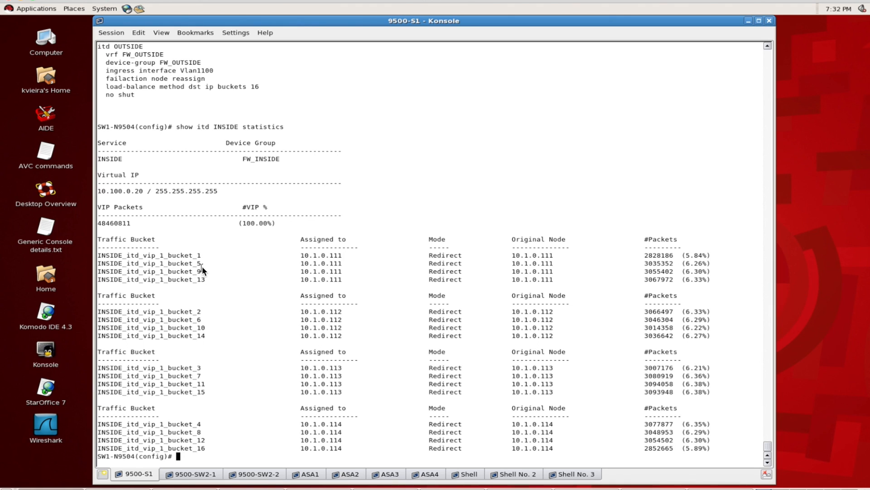
mouse_move(195, 261)
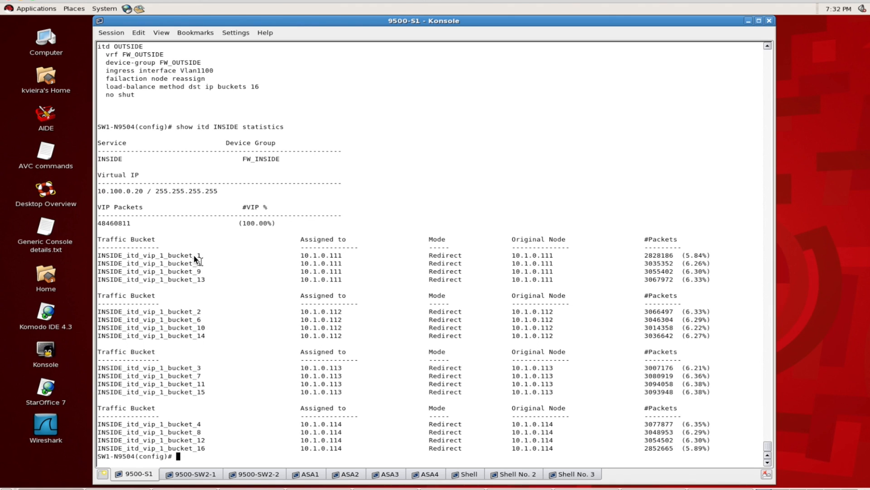
mouse_move(733, 272)
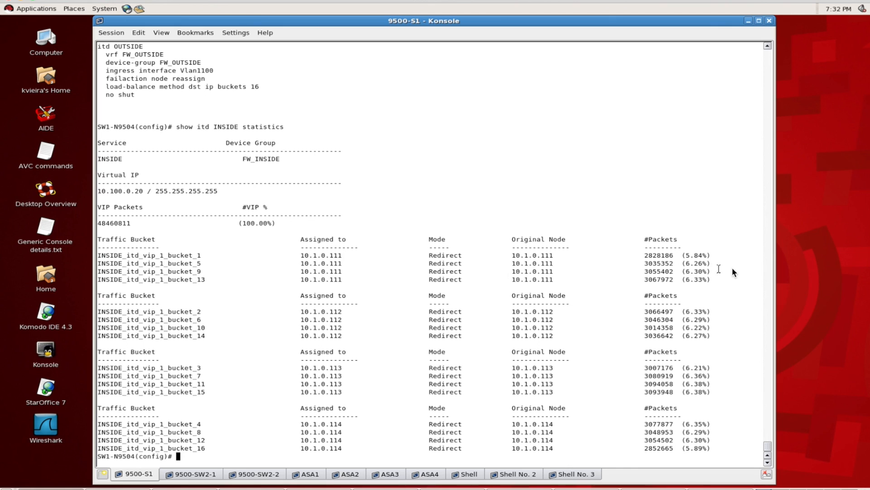
mouse_move(675, 251)
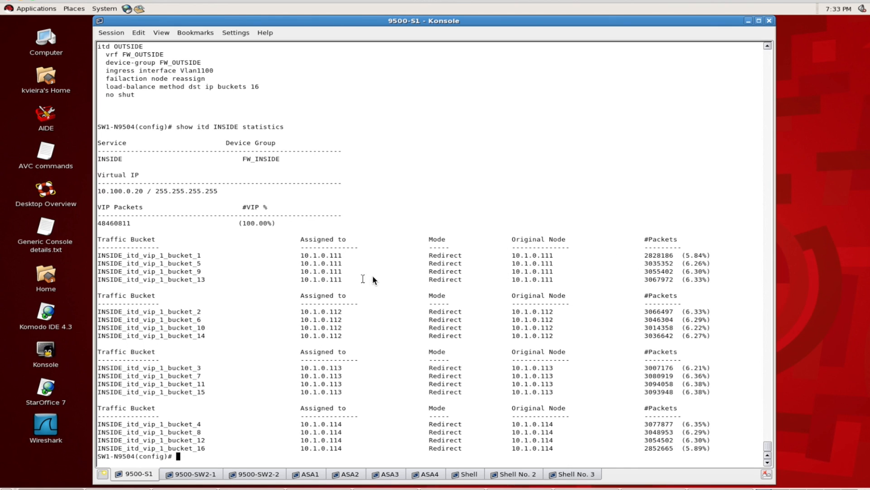
mouse_move(330, 257)
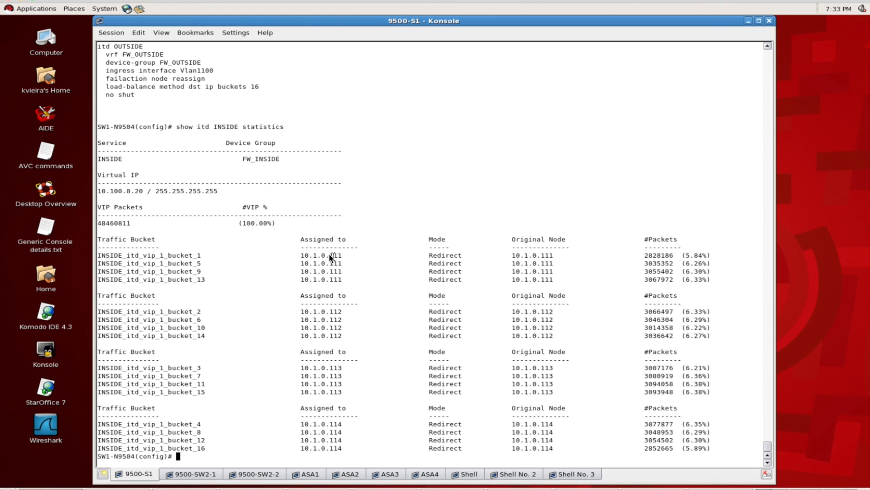
mouse_move(558, 261)
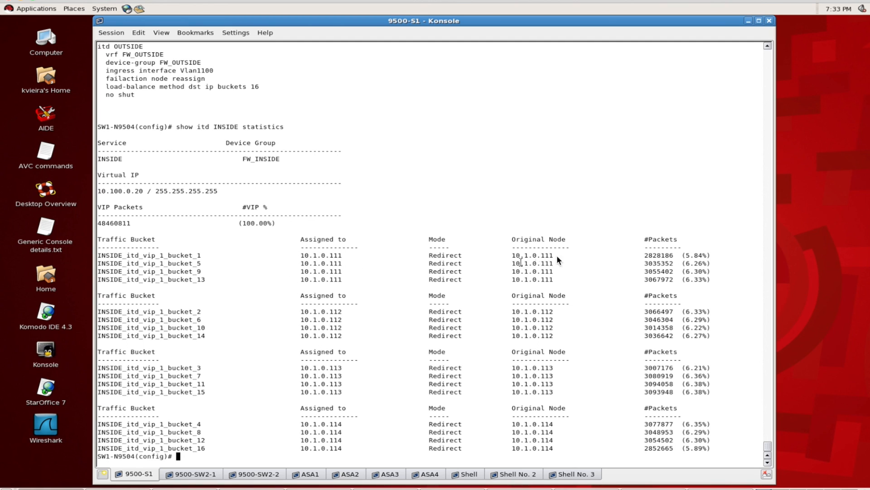
mouse_move(564, 272)
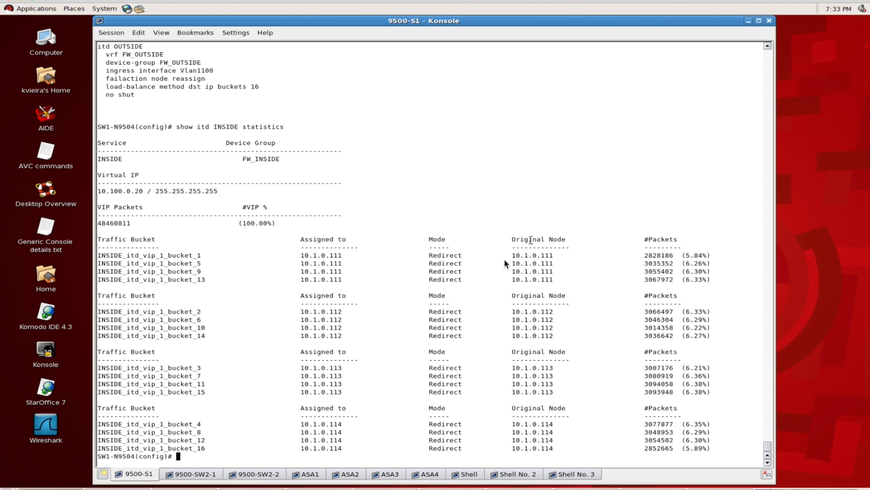
mouse_move(498, 278)
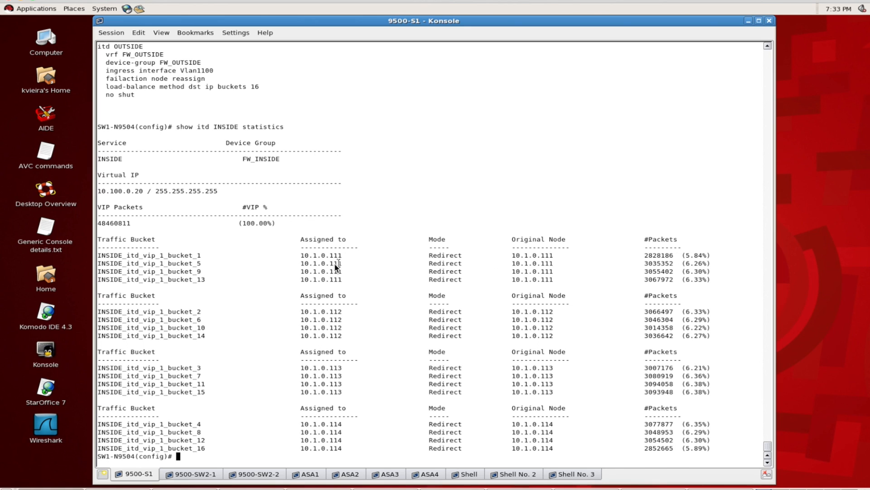
mouse_move(269, 298)
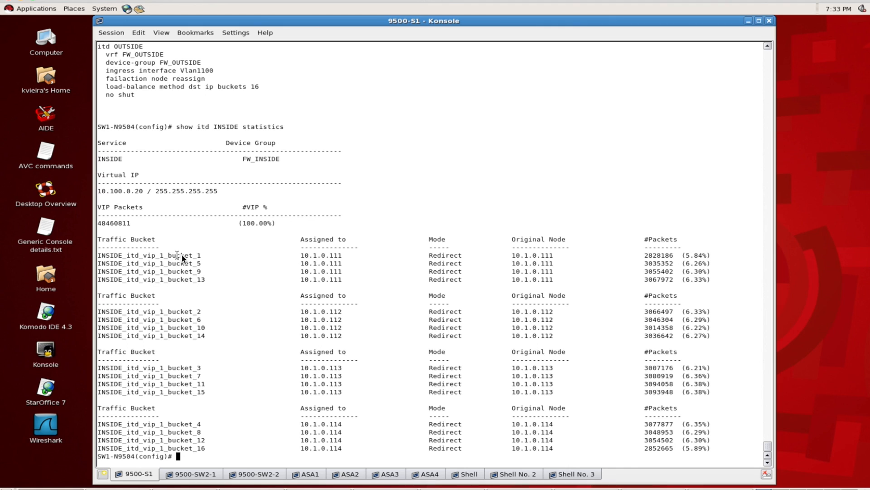
mouse_move(339, 327)
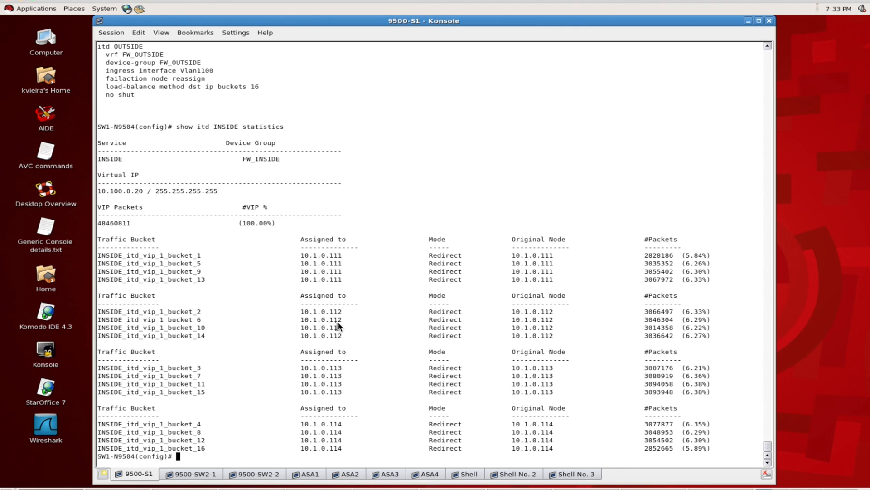
mouse_move(308, 244)
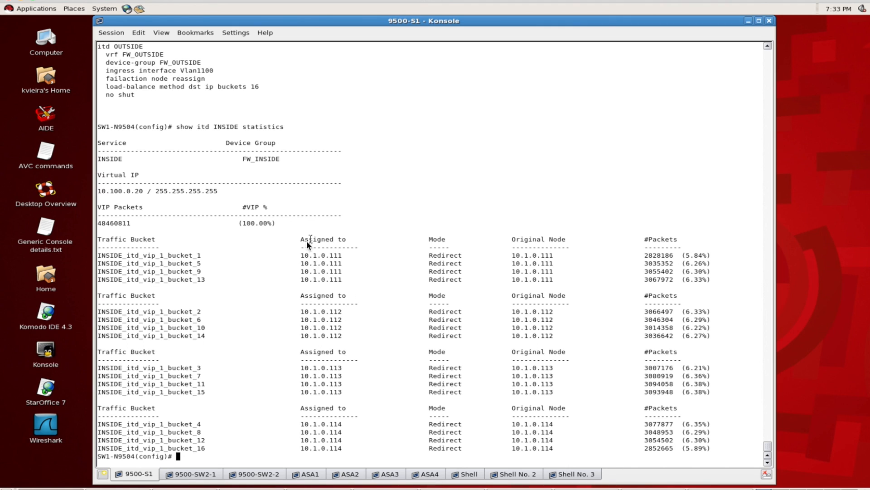
mouse_move(347, 261)
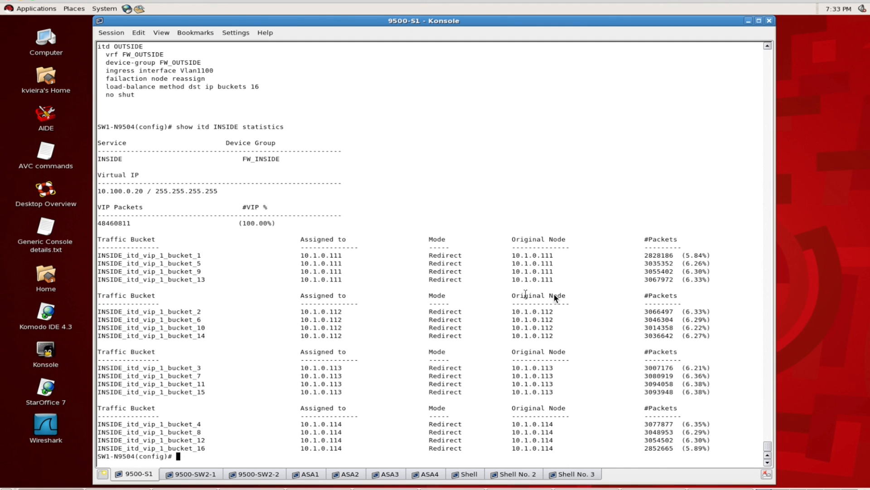
mouse_move(361, 304)
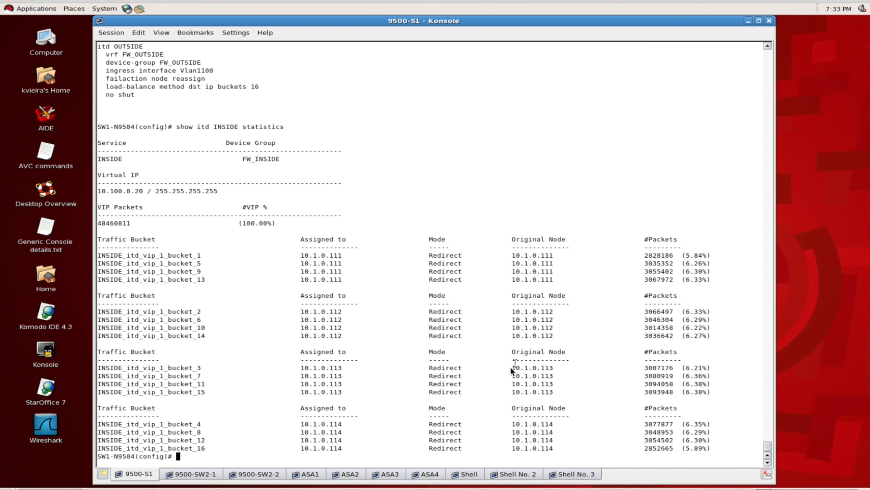
mouse_move(555, 380)
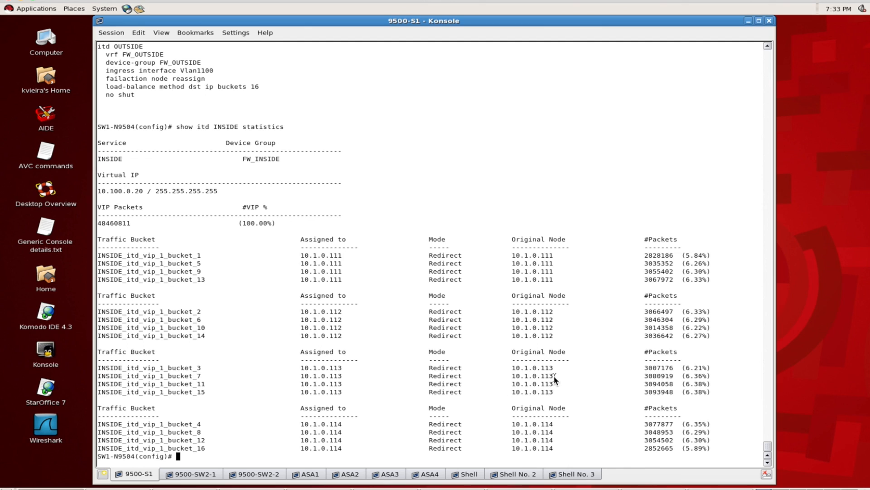
mouse_move(525, 410)
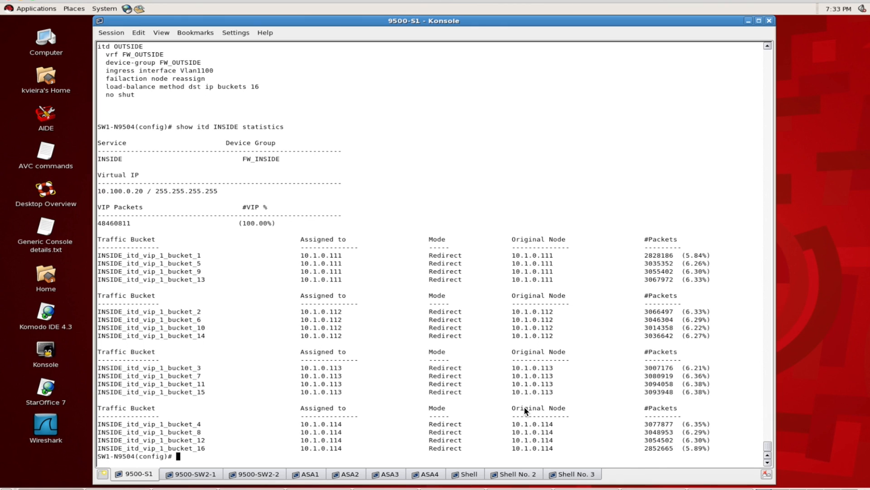
mouse_move(682, 249)
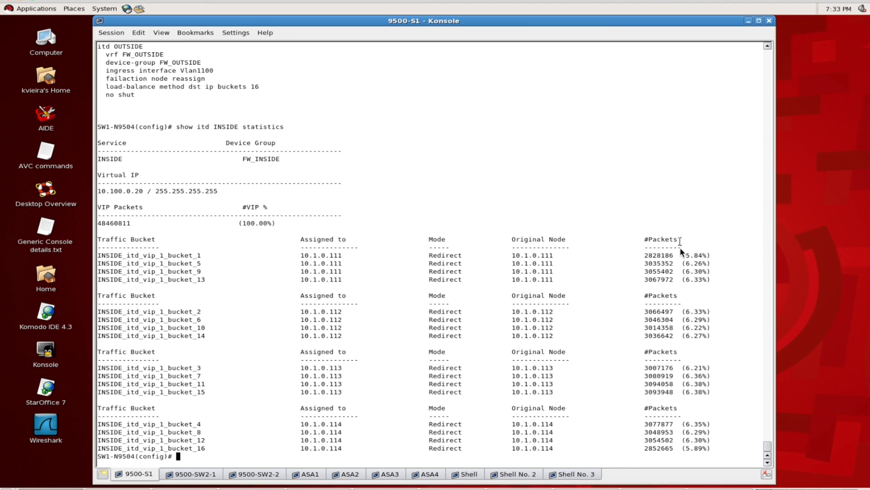
mouse_move(687, 266)
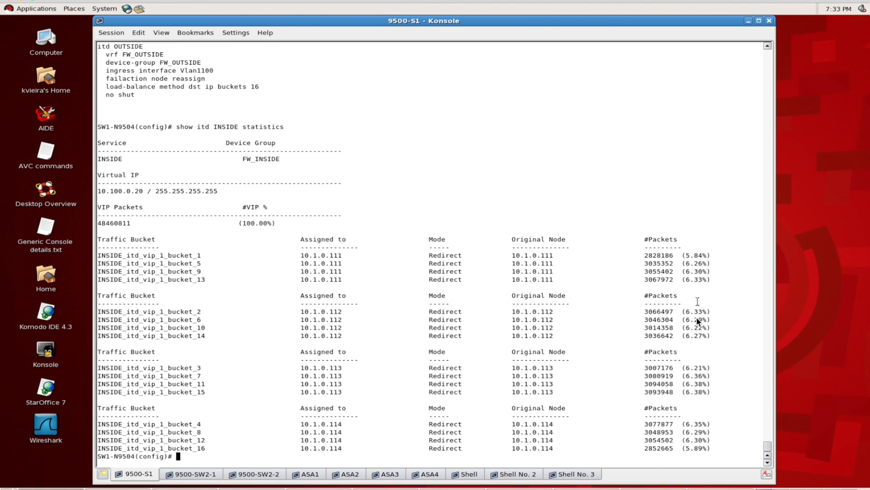
mouse_move(705, 450)
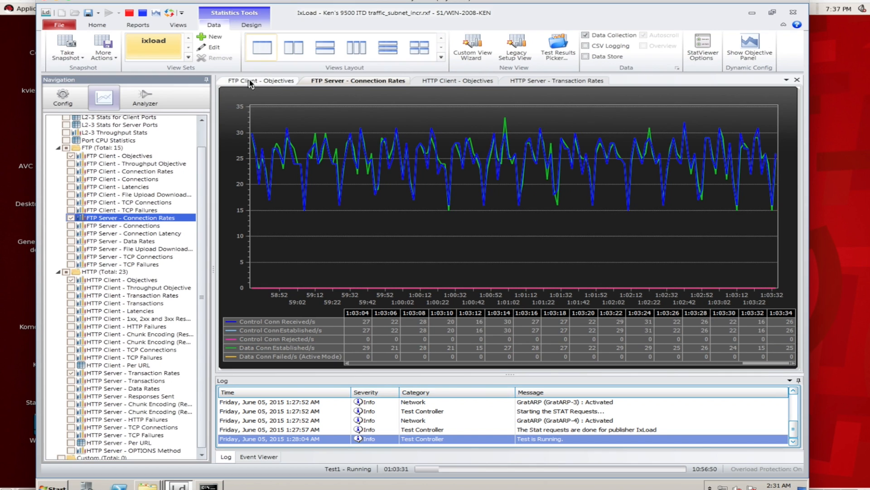
Step: View the running IxLoad test's FTP Server connection rates graph
left_click(261, 81)
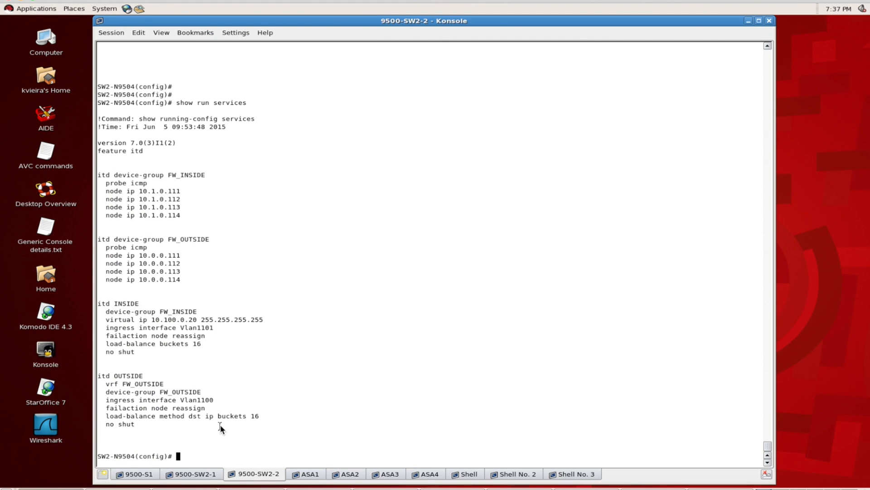
mouse_move(175, 275)
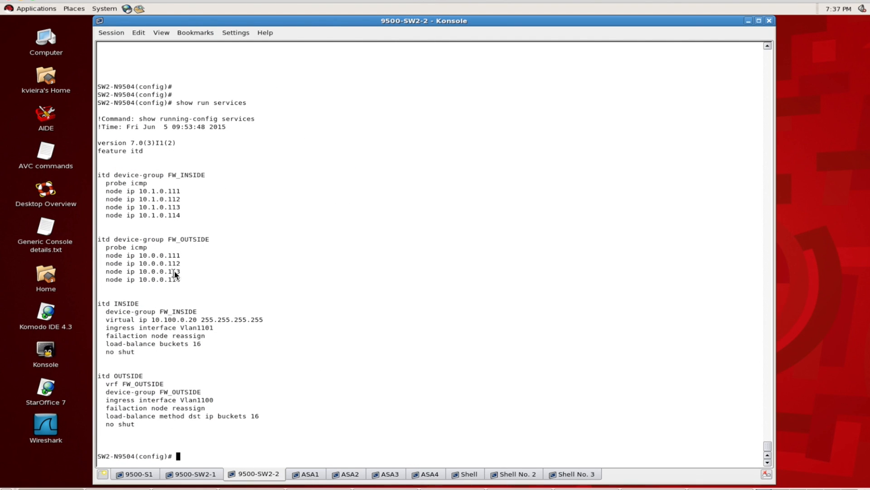
mouse_move(166, 188)
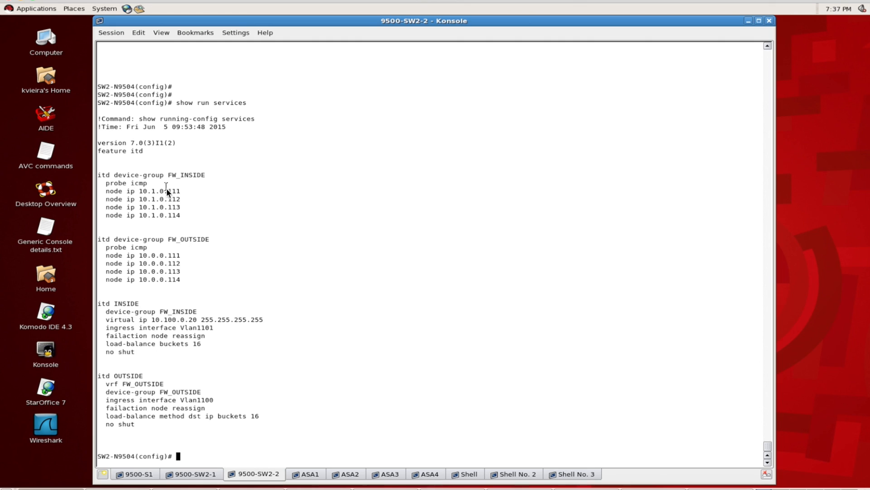
mouse_move(199, 286)
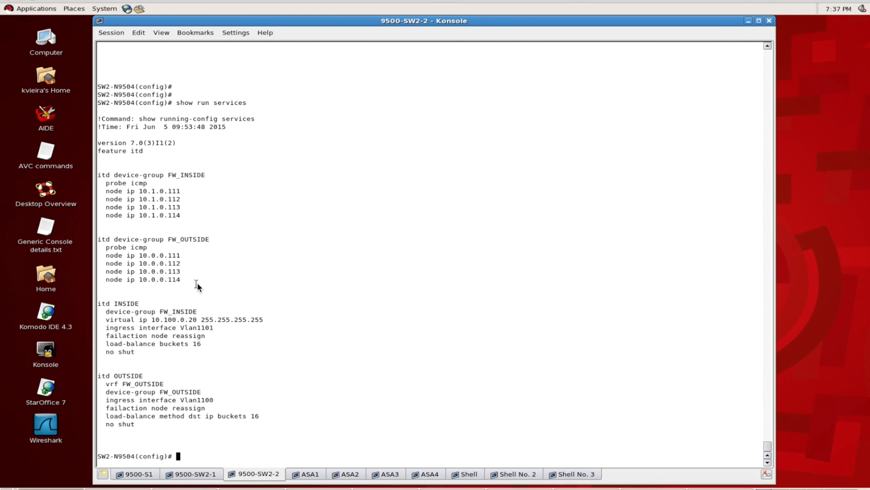
mouse_move(168, 224)
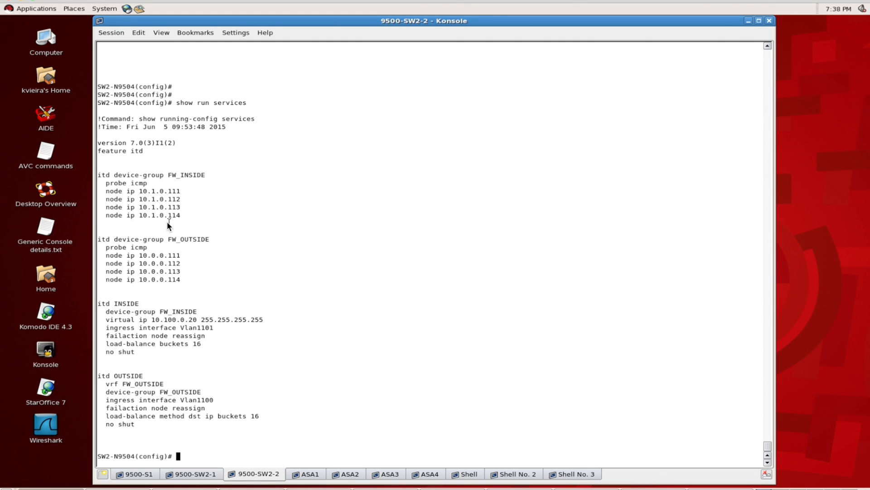
mouse_move(188, 260)
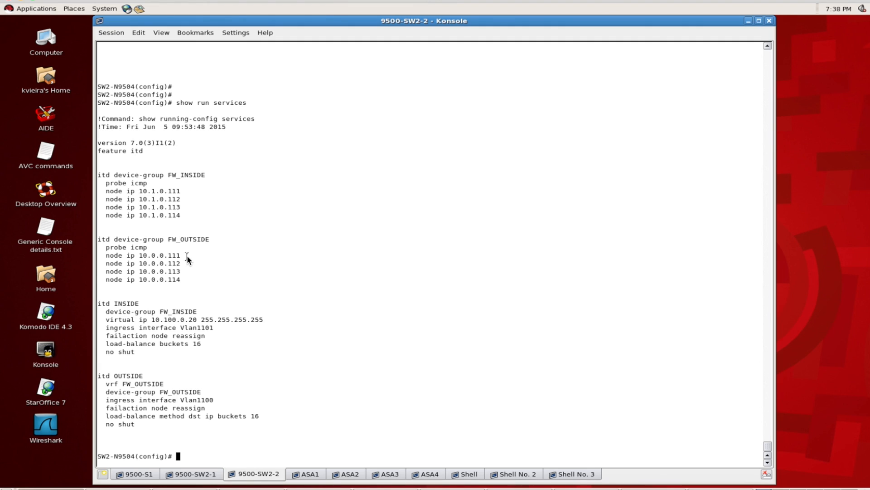
mouse_move(163, 457)
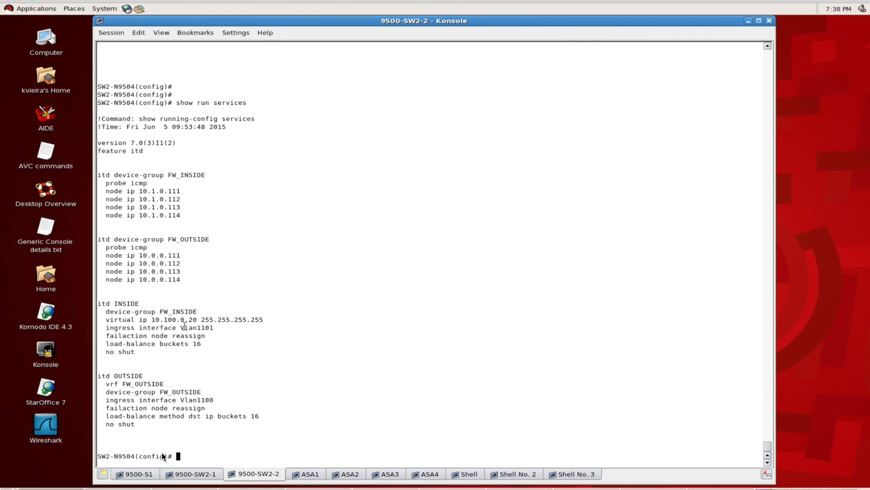
Step: Return to the 9500-S1 session showing the INSIDE_itd_pool route-maps
left_click(135, 473)
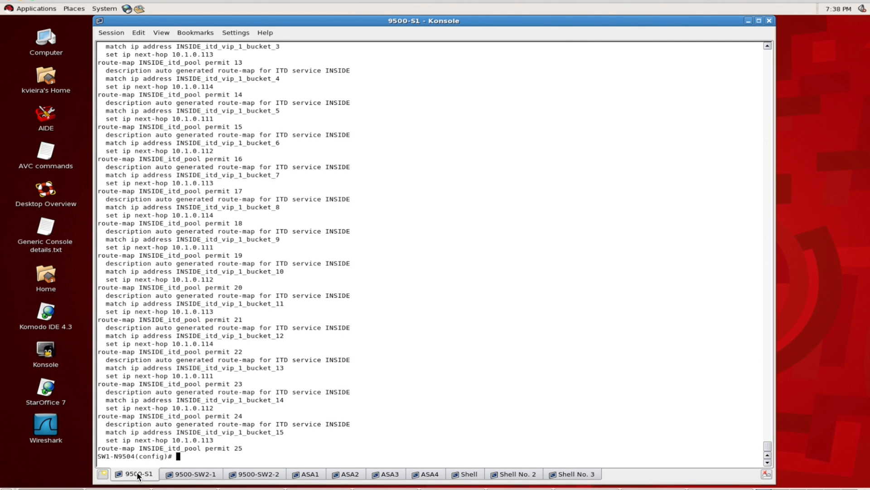